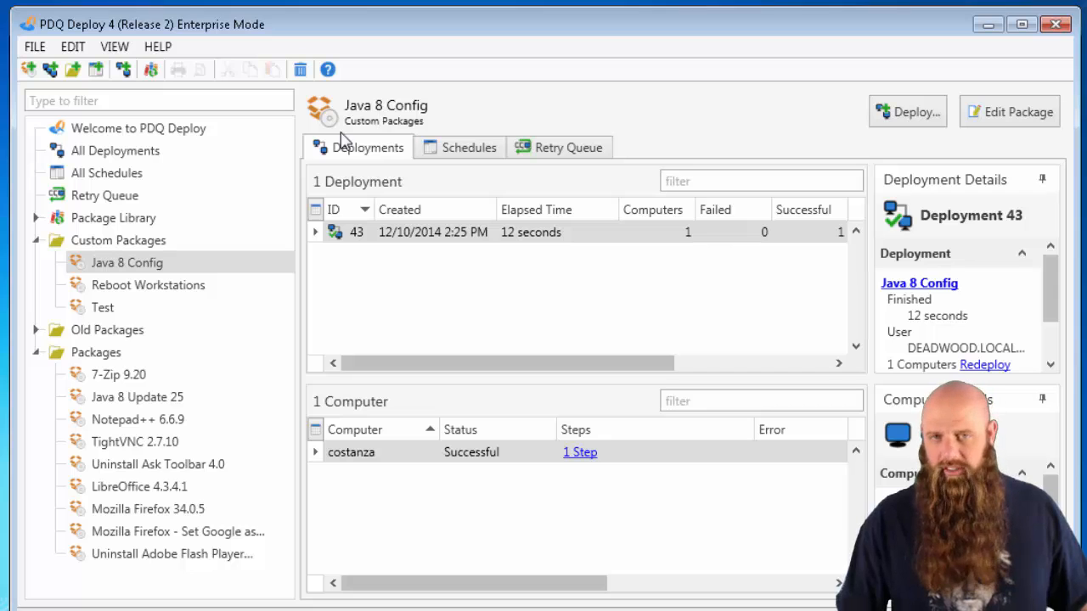
Show the Custom Packages folder, listing Java 8 Config, Reboot Workstations and Test.
{"action": "left_click", "coordinate": [119, 241]}
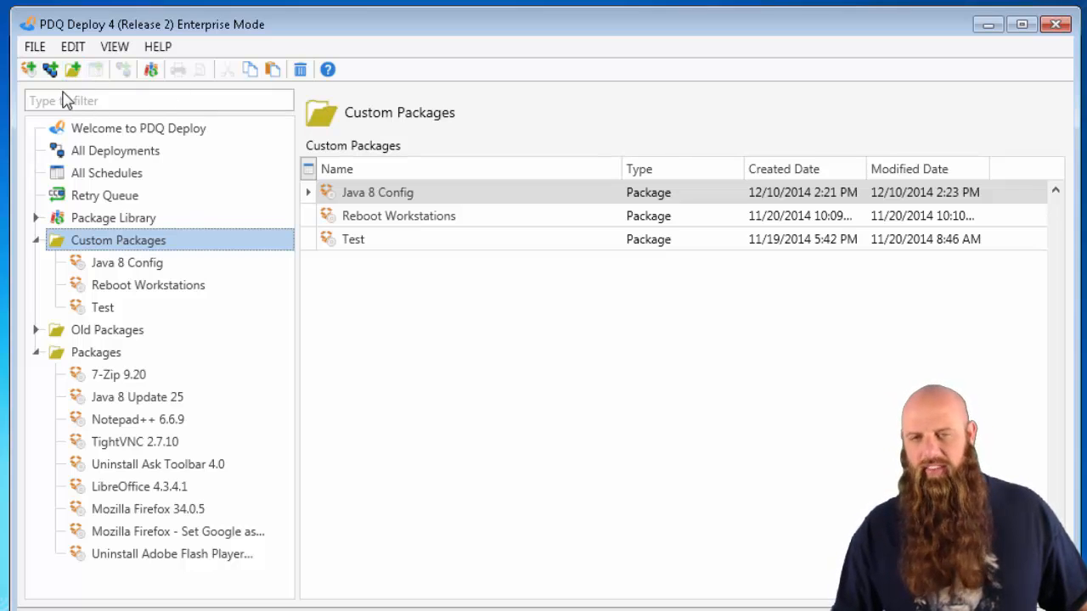
{"action": "mouse_move", "coordinate": [27, 69]}
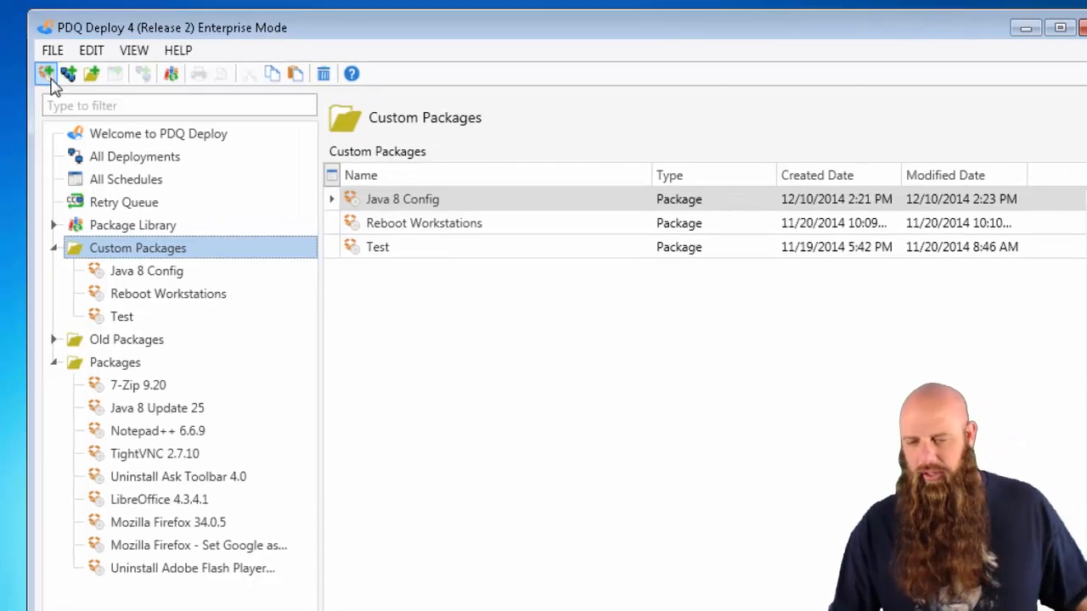
Create a new package and name it 'IE 11' in Package Properties.
{"action": "left_click", "coordinate": [45, 73]}
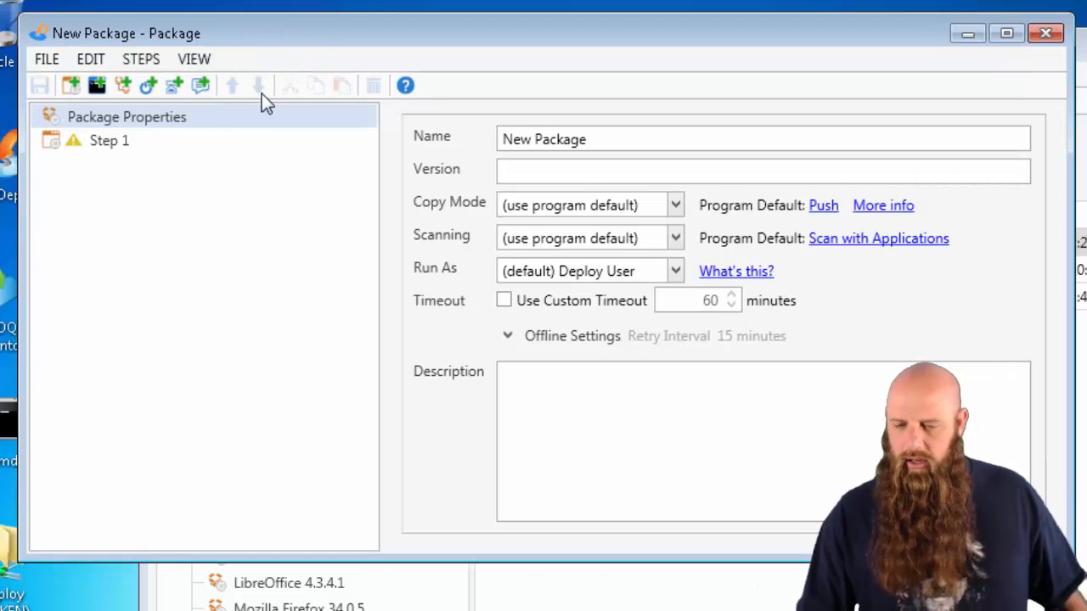
{"action": "left_click", "coordinate": [109, 139]}
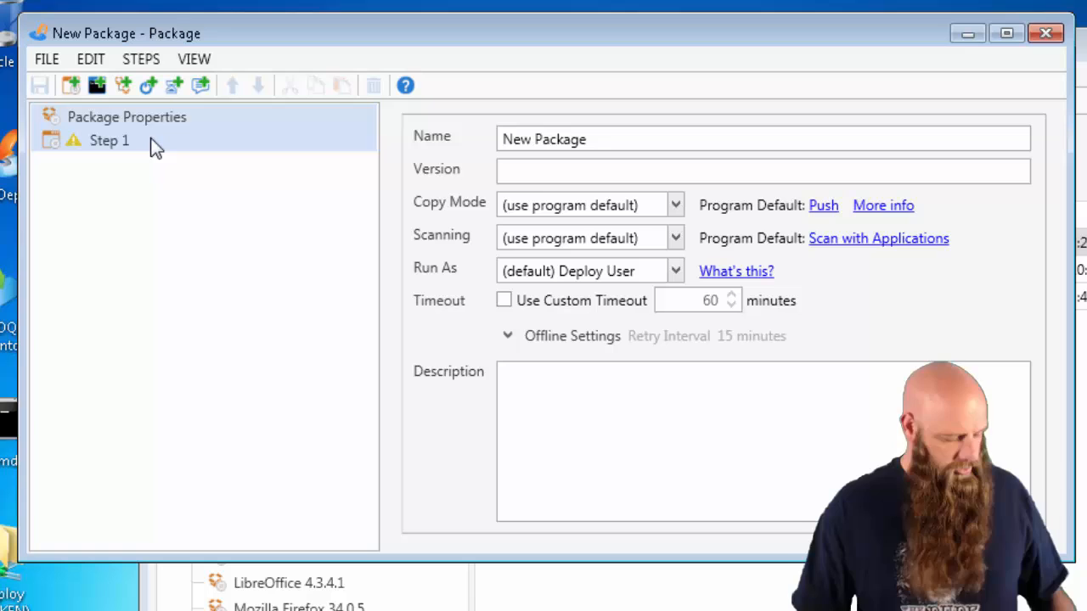
{"action": "left_click", "coordinate": [108, 140]}
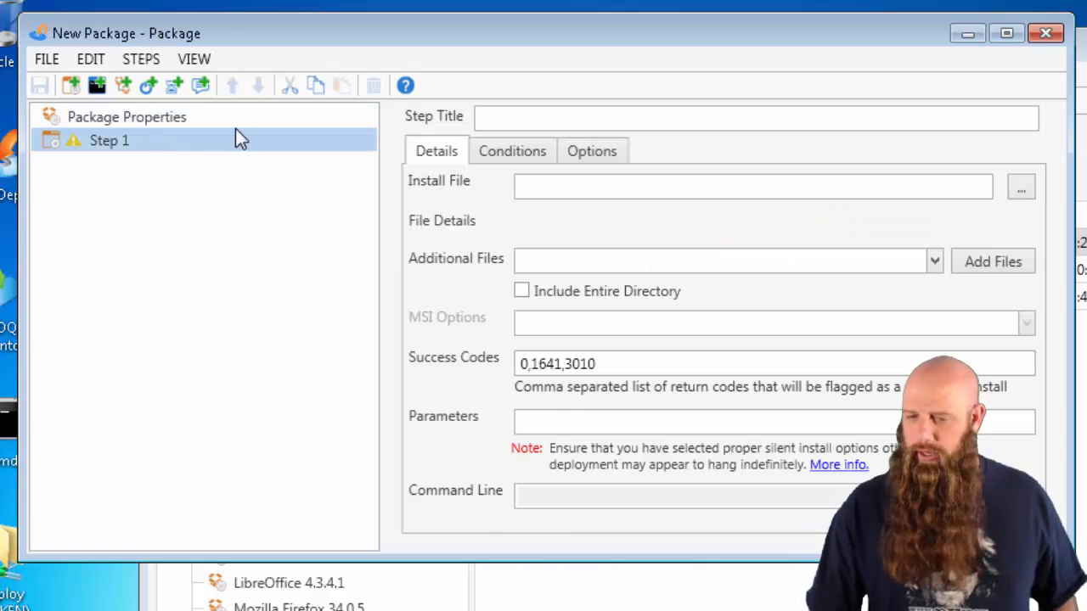
{"action": "left_click", "coordinate": [126, 115]}
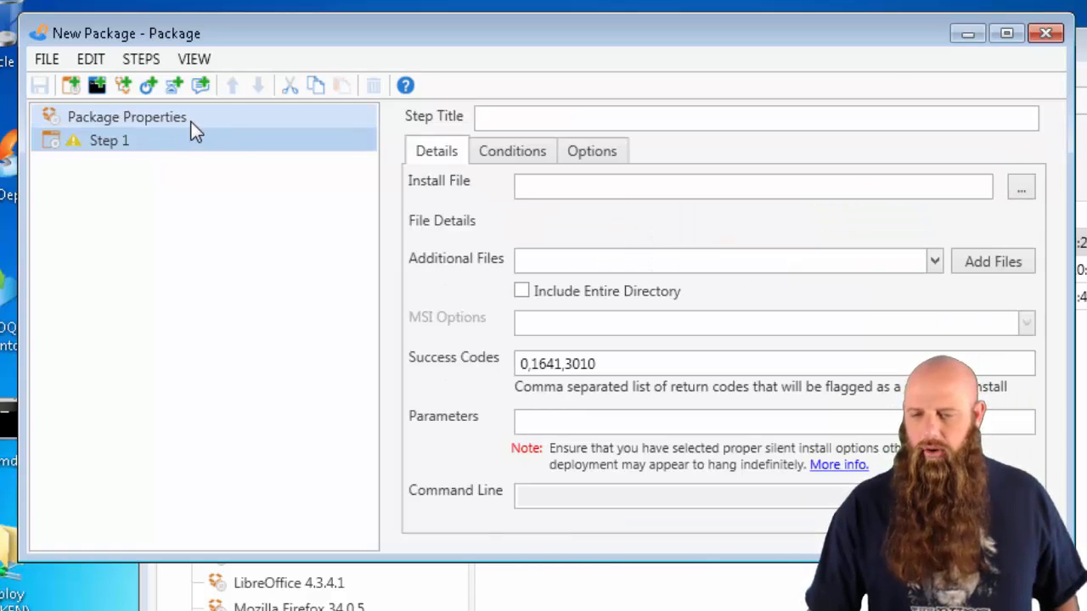
{"action": "left_click", "coordinate": [126, 115]}
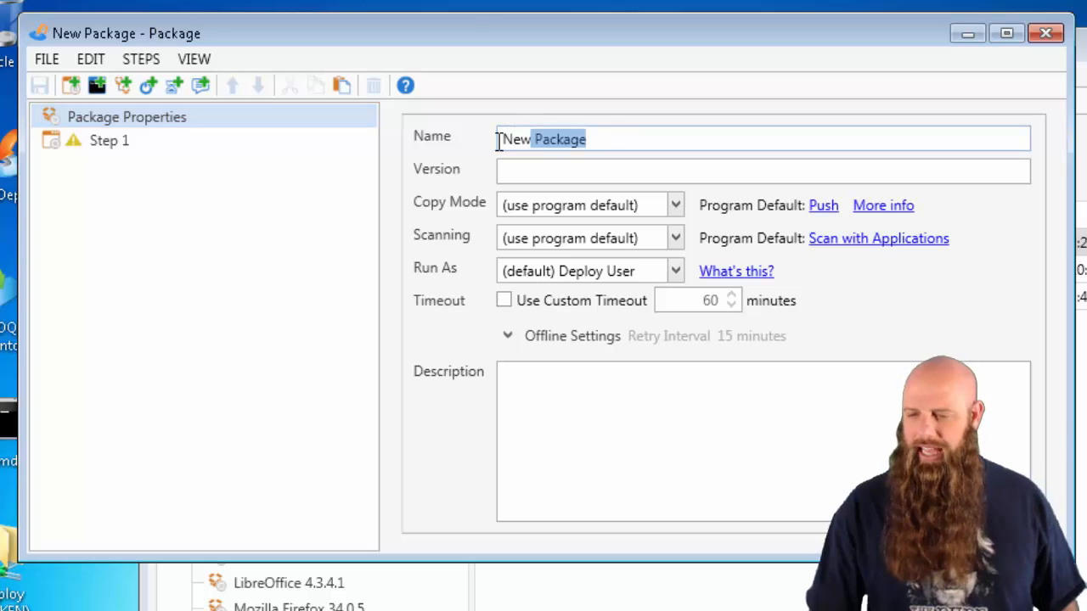
{"action": "type", "text": "IE"}
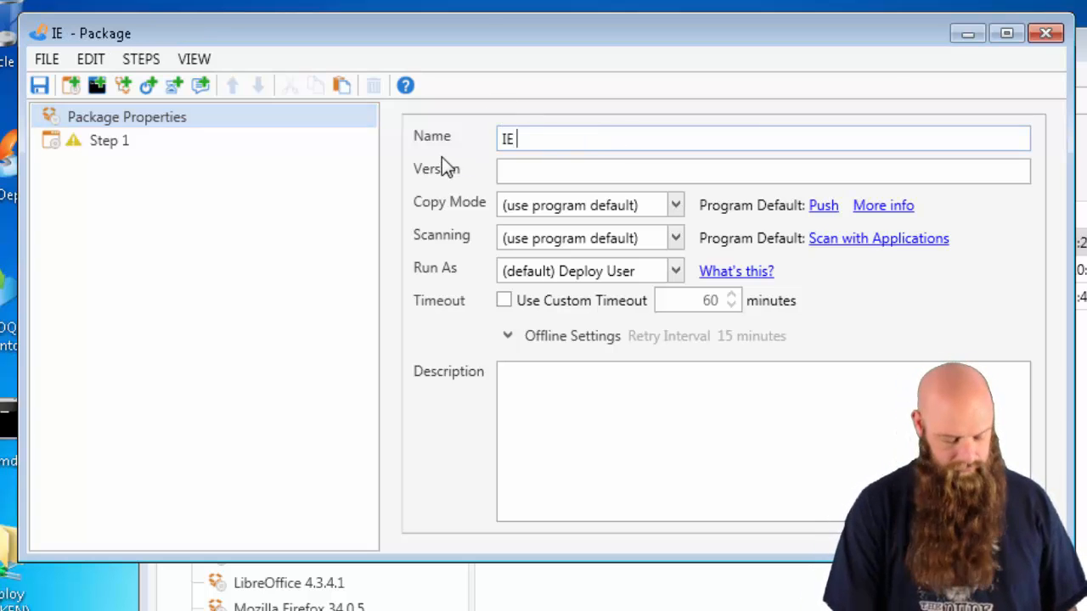
{"action": "type", "text": "11"}
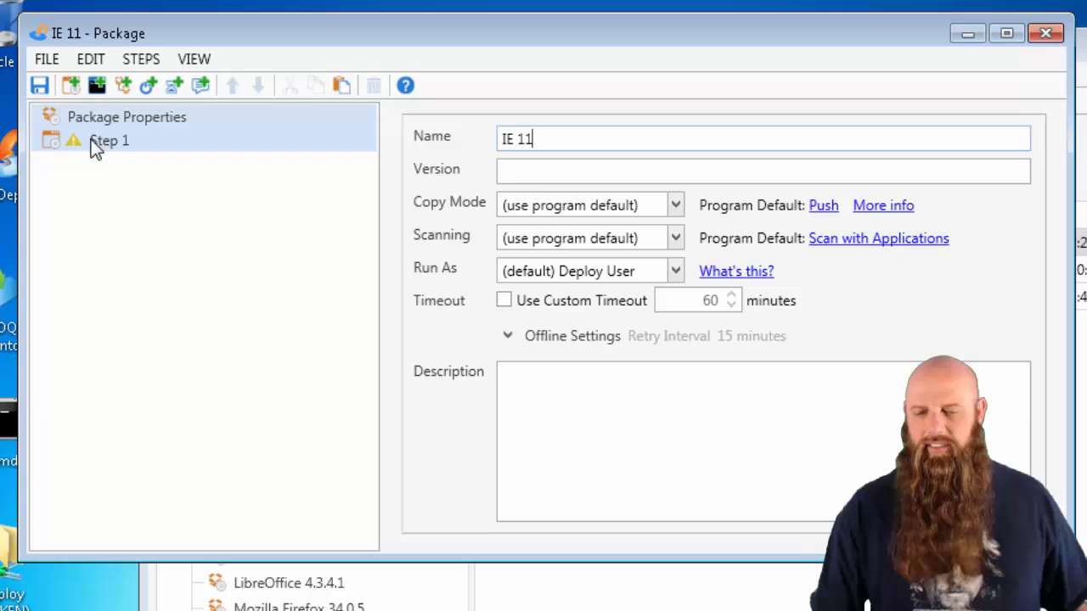
Set Step 1's install file to IE11-Setup-Full.msi from builds > 12162014 > FLAT > AMD64_WIN7 > EN-US.
{"action": "left_click", "coordinate": [108, 139]}
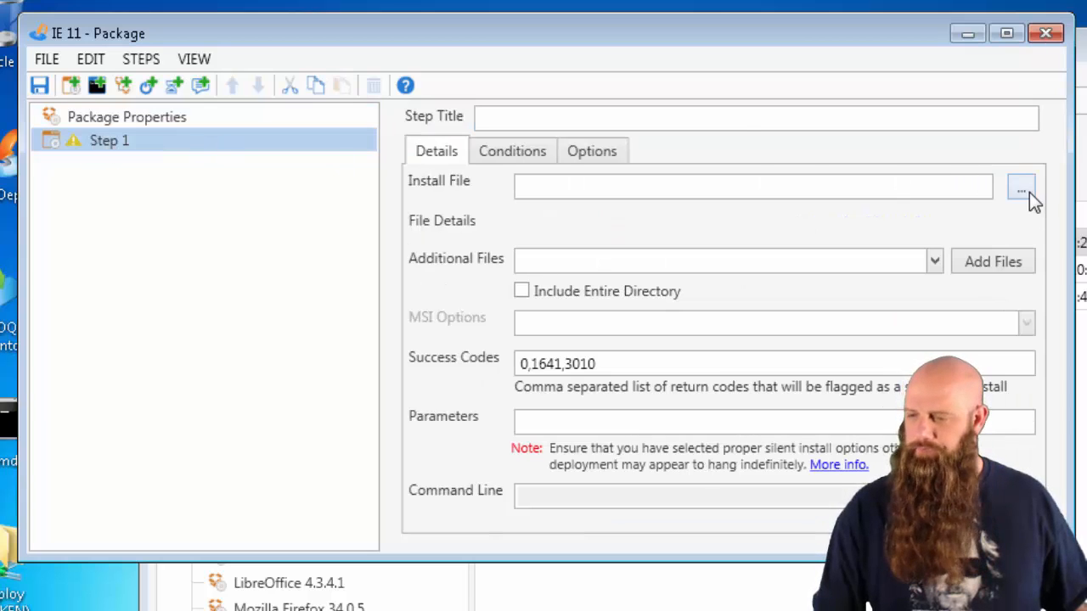
{"action": "left_click", "coordinate": [1020, 185]}
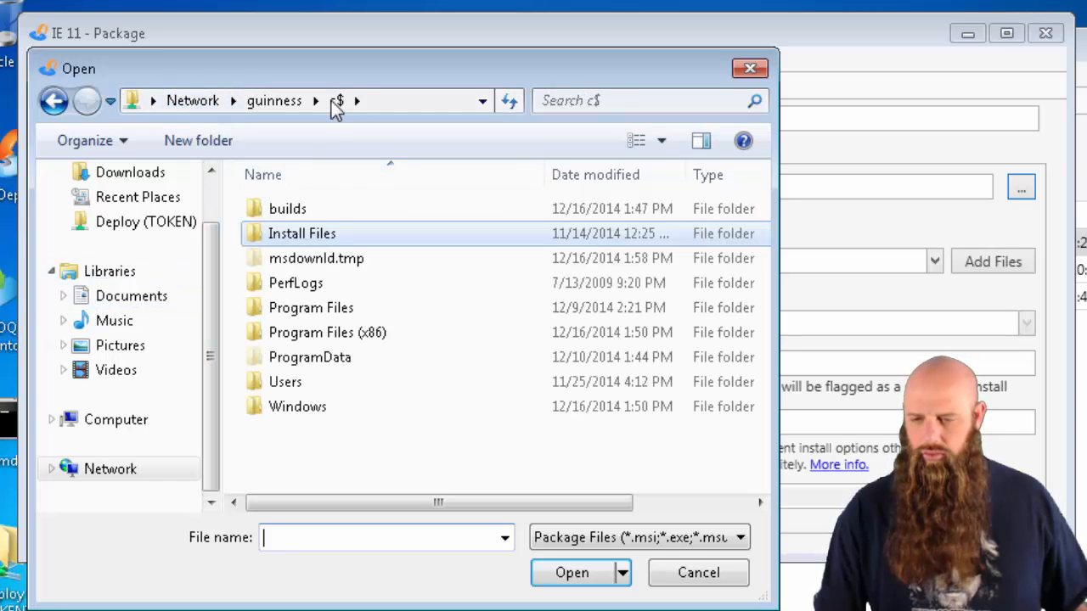
{"action": "double_click", "coordinate": [286, 207]}
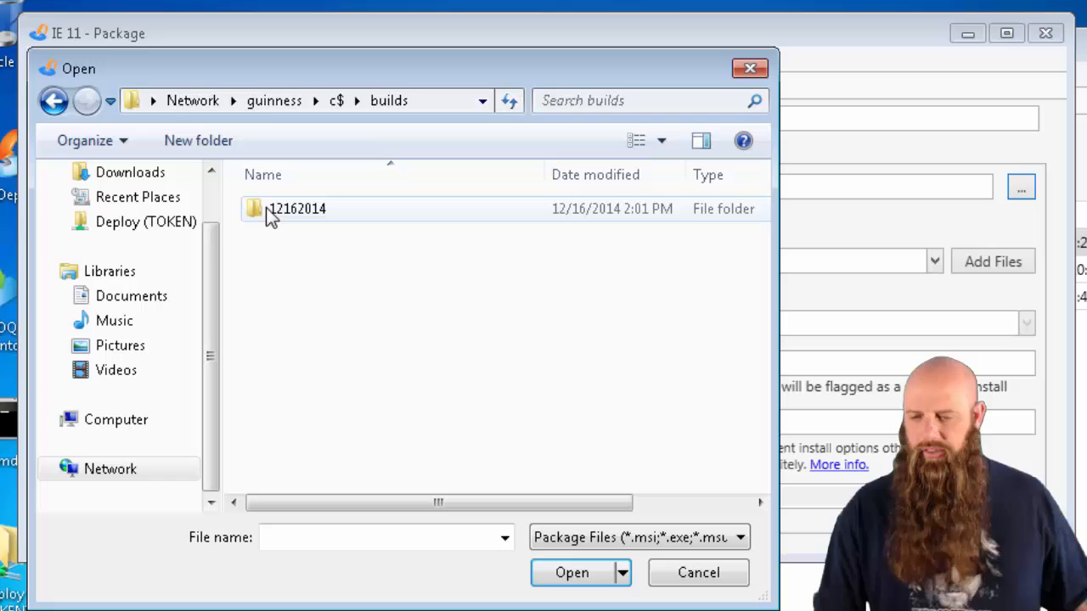
{"action": "double_click", "coordinate": [297, 209]}
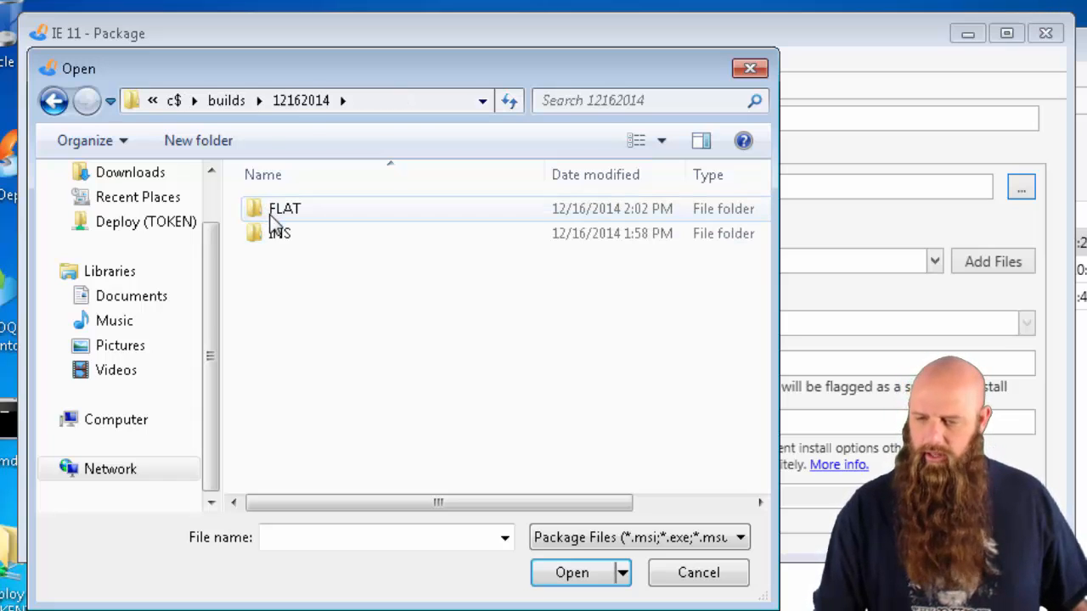
{"action": "double_click", "coordinate": [286, 207]}
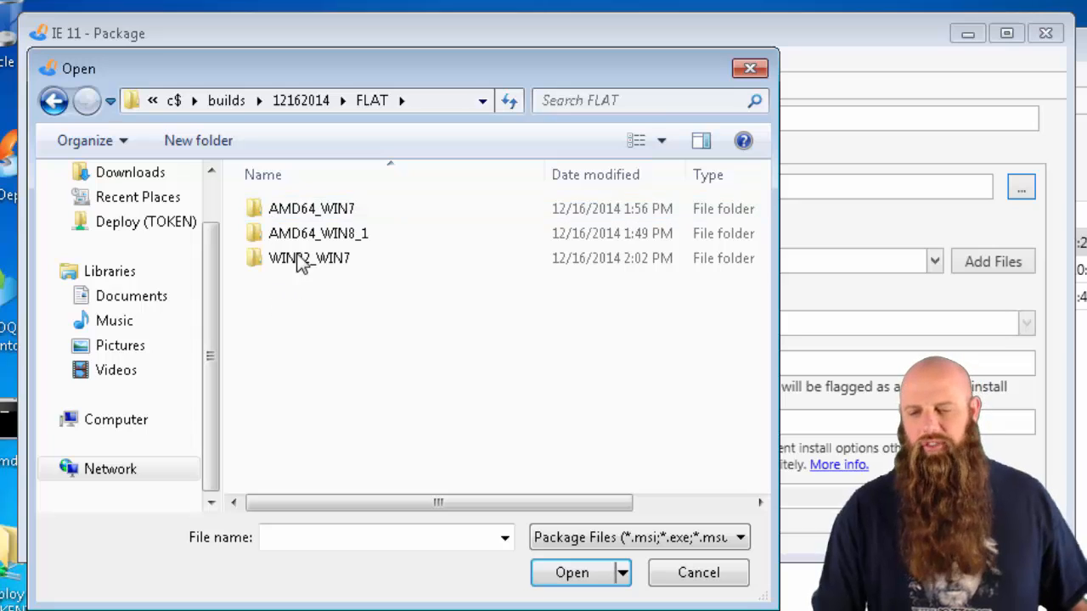
{"action": "mouse_move", "coordinate": [309, 258]}
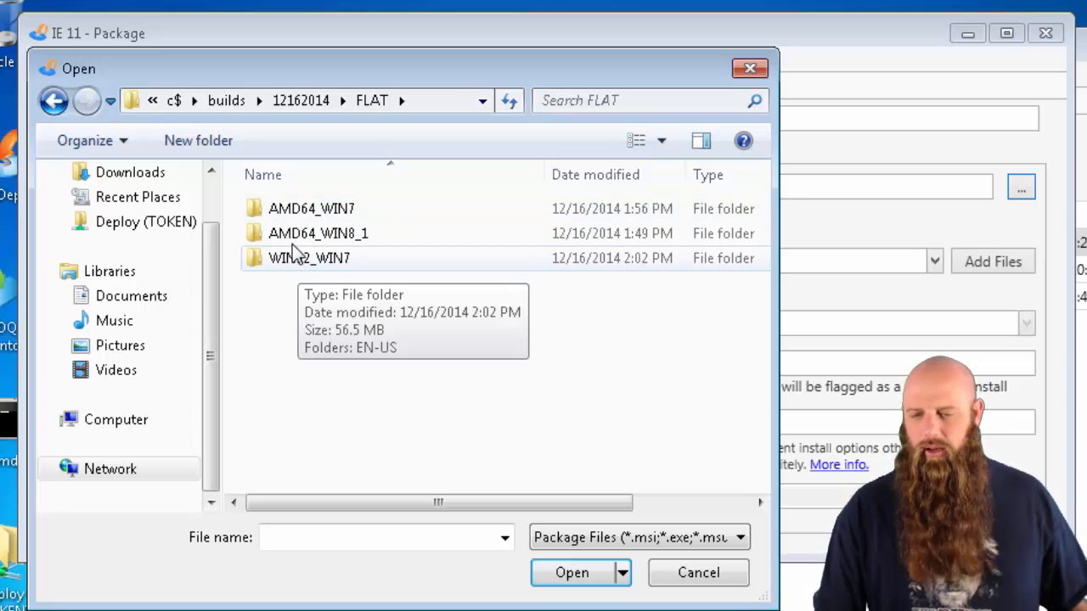
{"action": "double_click", "coordinate": [310, 207]}
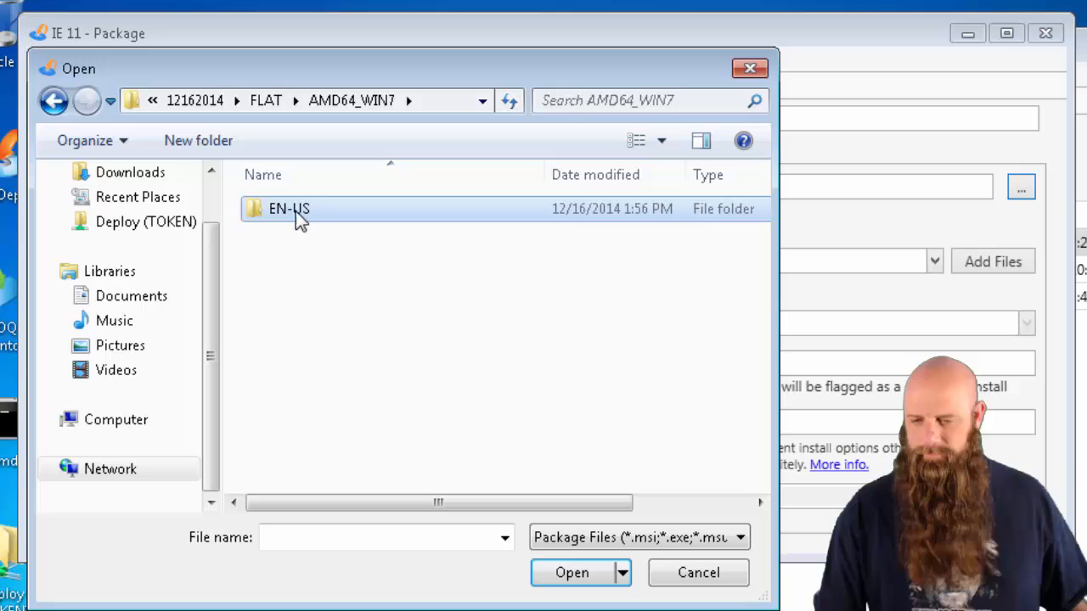
{"action": "double_click", "coordinate": [289, 209]}
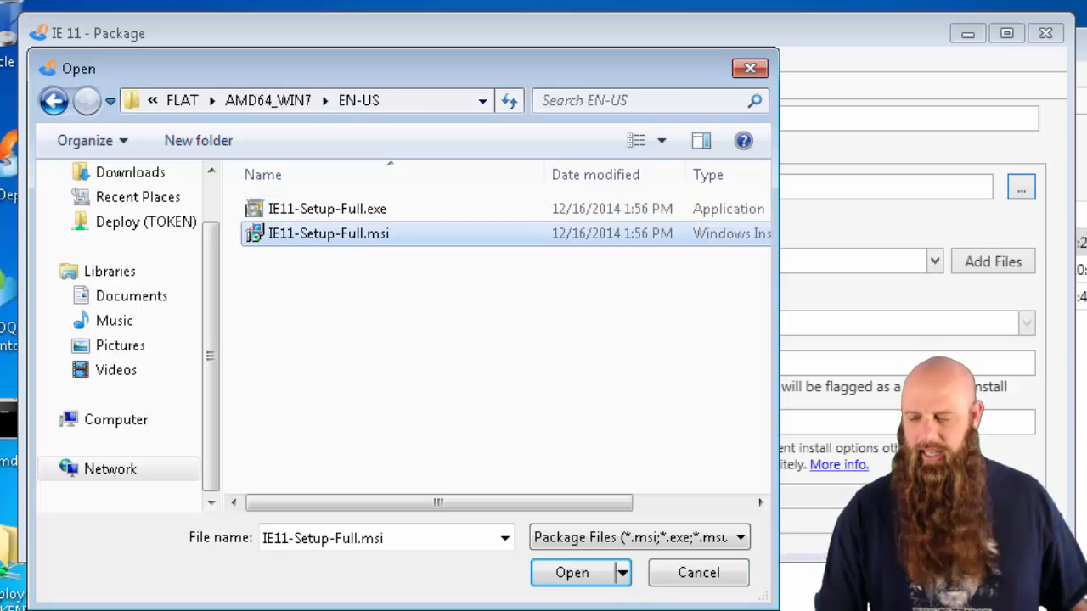
{"action": "left_click", "coordinate": [571, 572]}
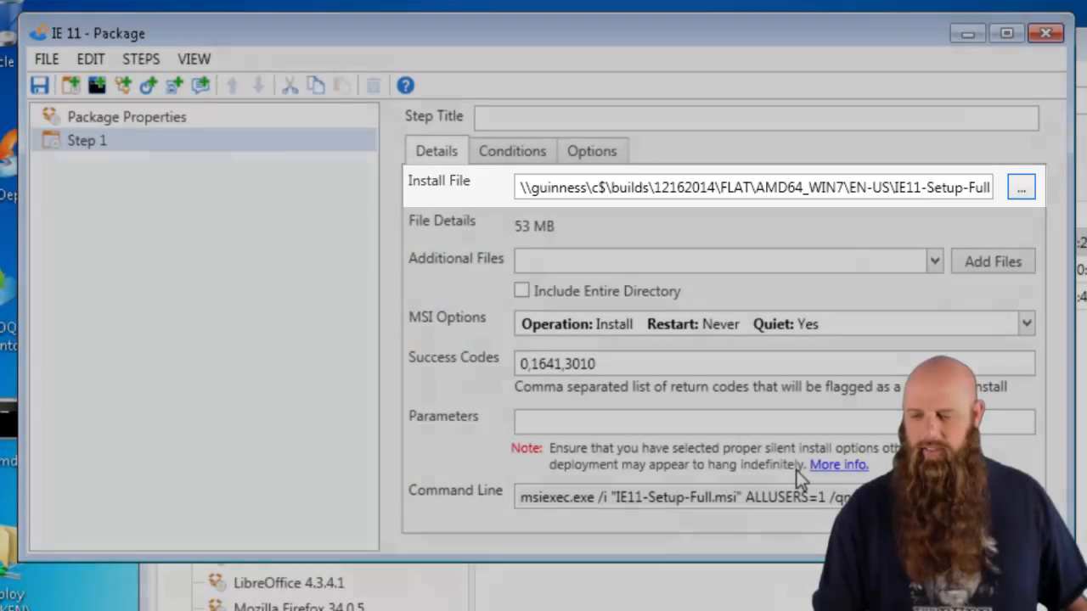
Title the first step 'Win 7 x64'.
{"action": "left_click", "coordinate": [756, 115]}
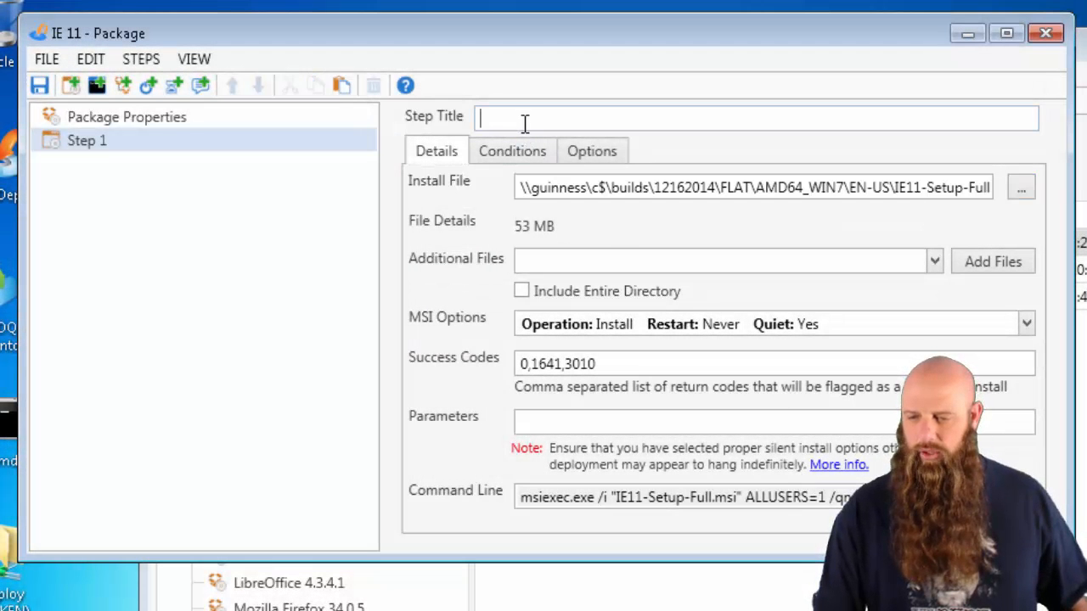
{"action": "type", "text": "Win"}
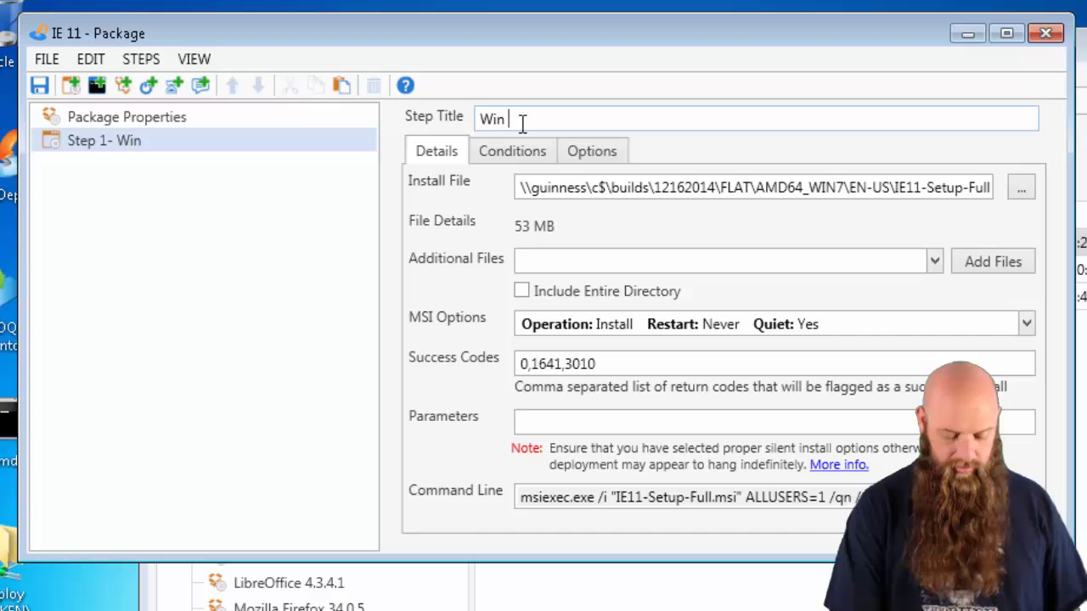
{"action": "type", "text": "7 x64"}
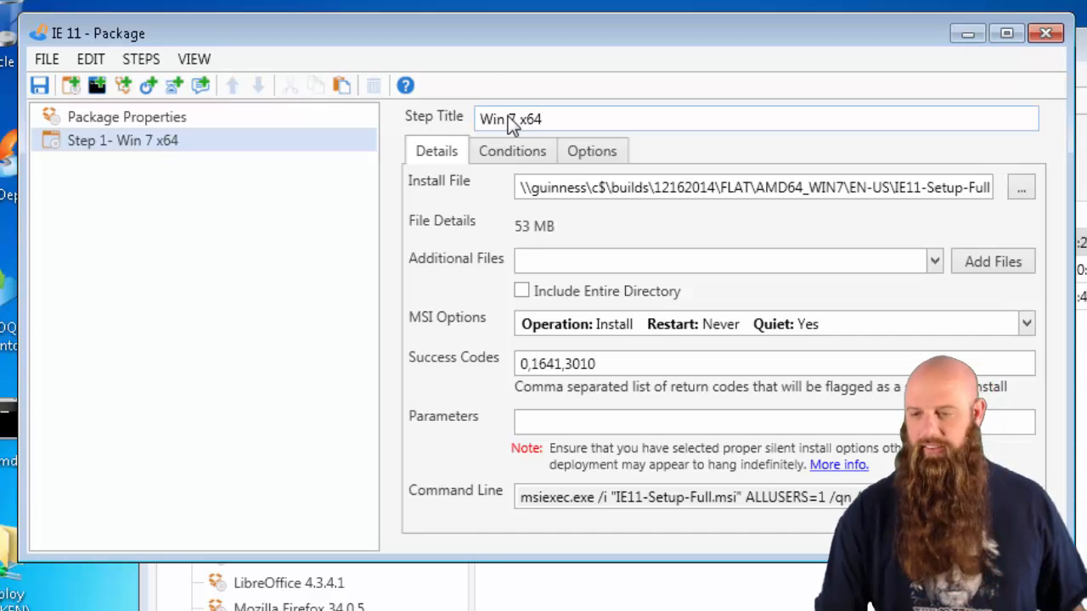
Restrict the step's conditions to Windows 7 on 64-bit architecture only.
{"action": "left_click", "coordinate": [512, 150]}
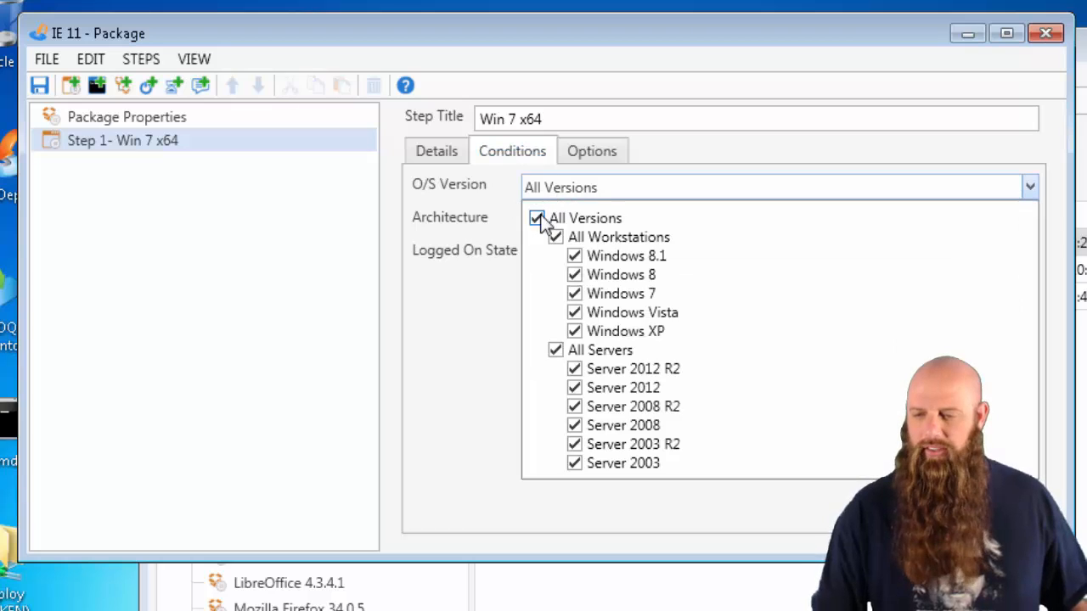
{"action": "left_click", "coordinate": [536, 217]}
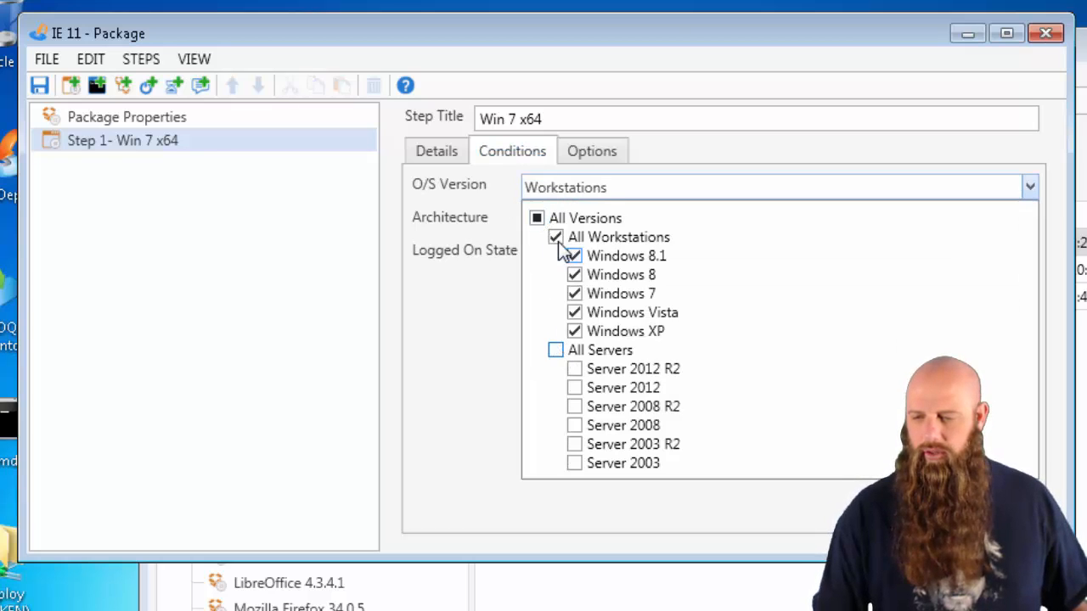
{"action": "left_click", "coordinate": [574, 292]}
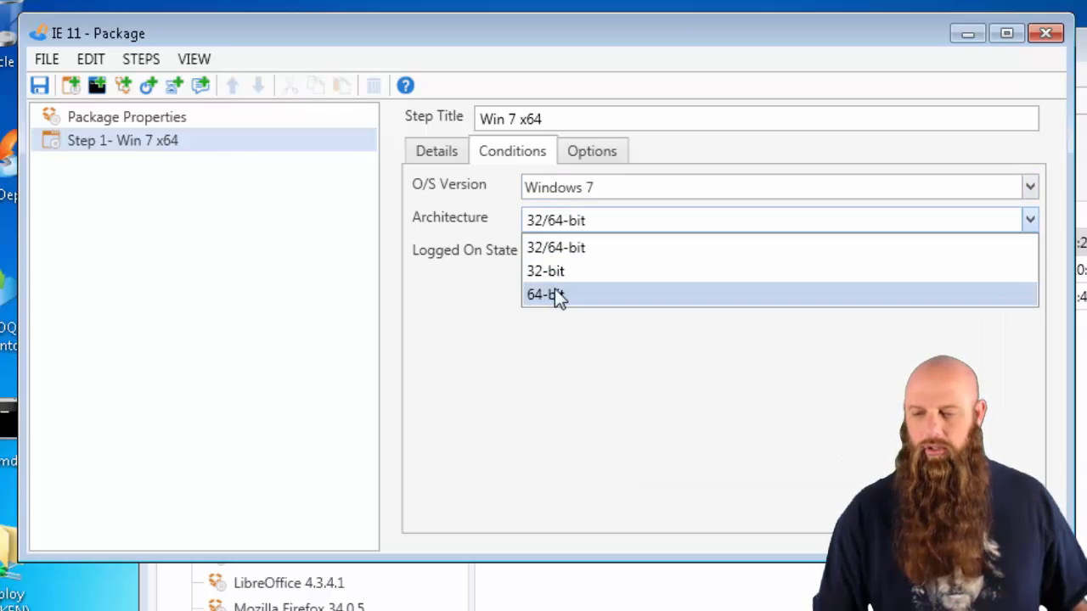
{"action": "left_click", "coordinate": [545, 295]}
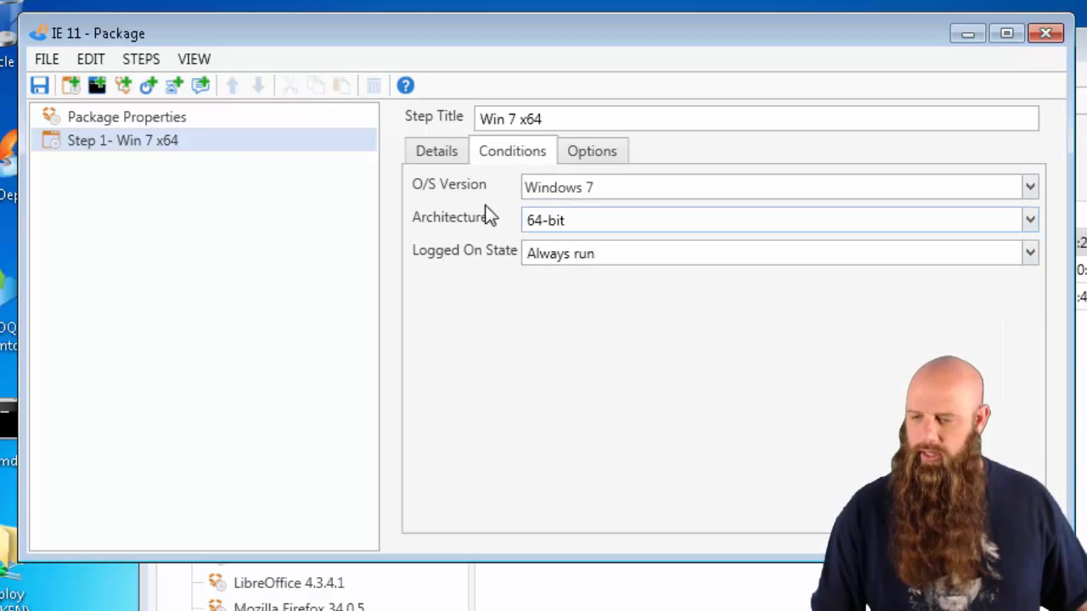
{"action": "left_click", "coordinate": [435, 150]}
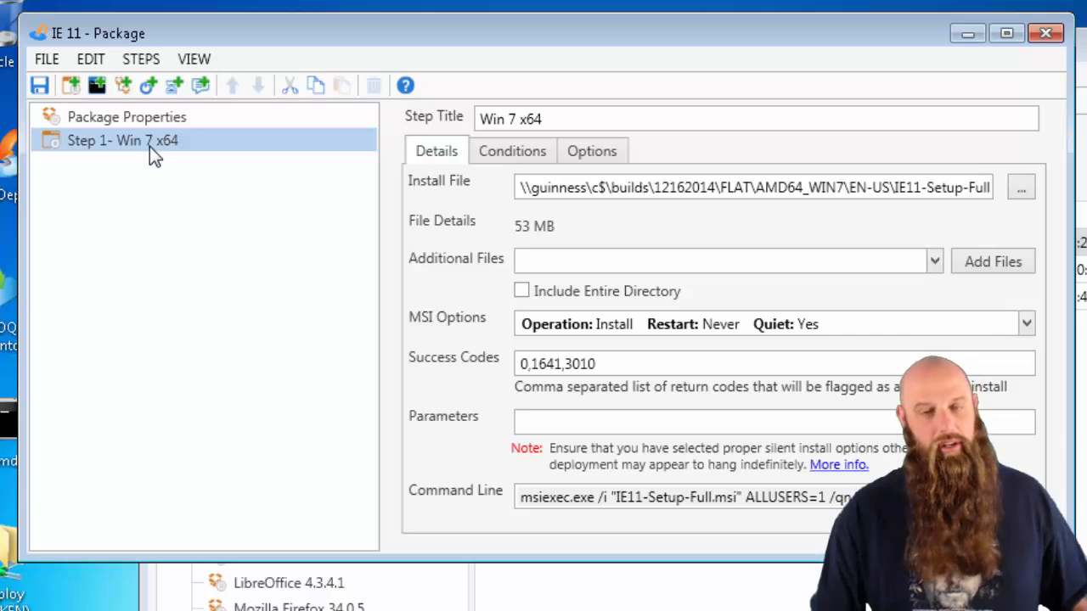
Add a second step titled 'Win 8.1 x64'.
{"action": "left_click", "coordinate": [39, 85]}
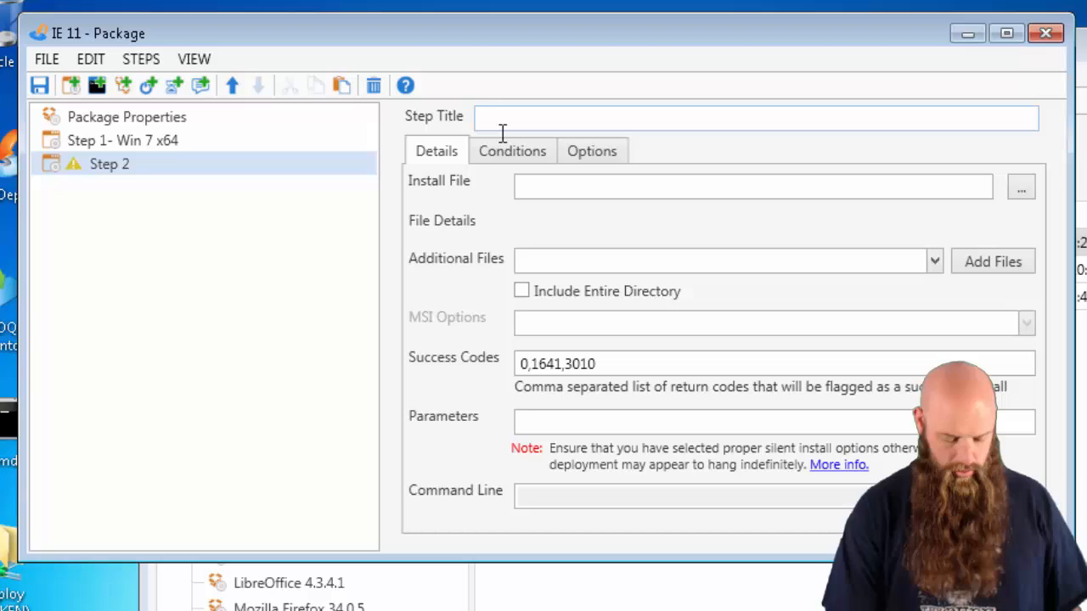
{"action": "type", "text": "Windows"}
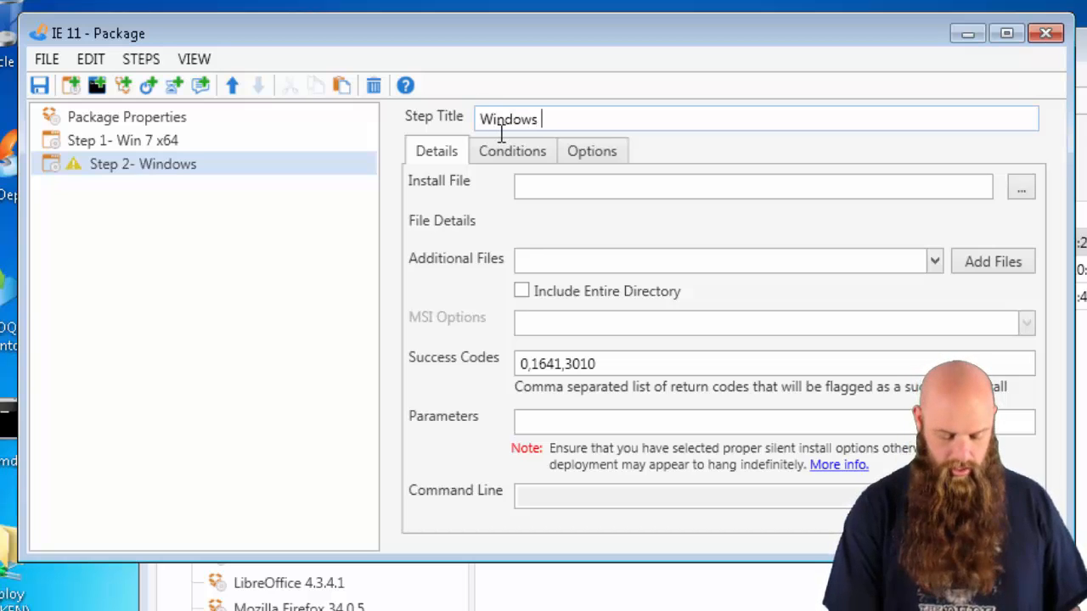
{"action": "key", "text": "BackSpace"}
{"action": "type", "text": "Win 8.1"}
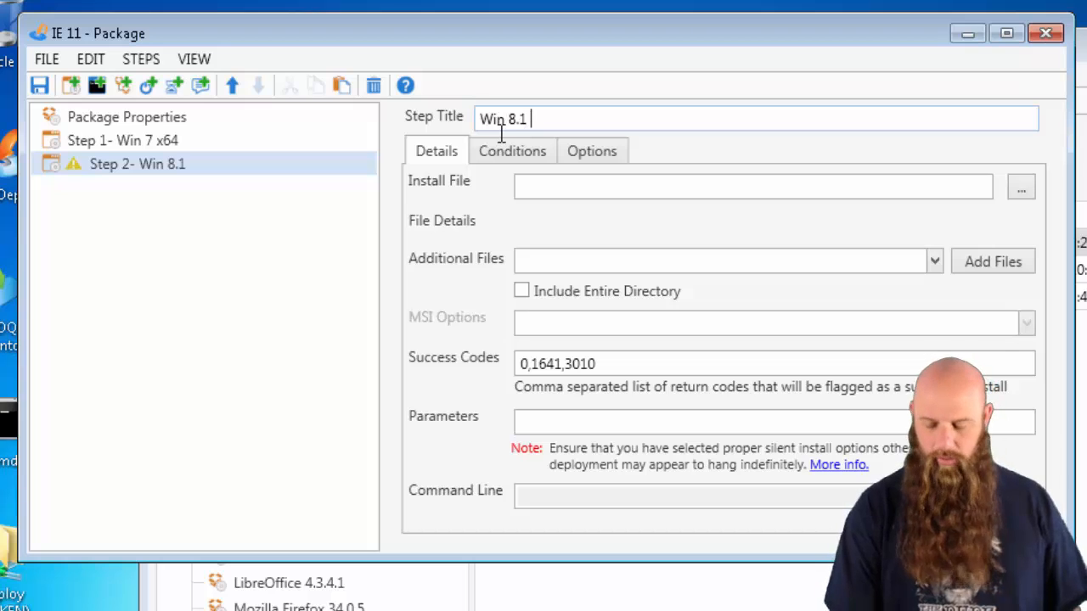
{"action": "type", "text": "x64"}
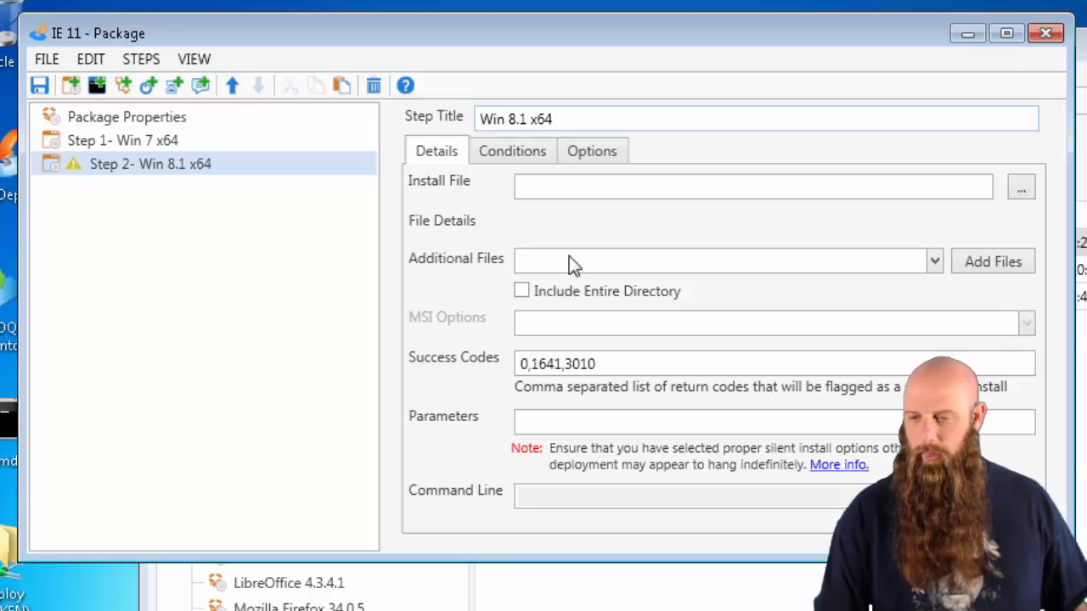
Set its install file to IE11-Setup-Full.msi from the AMD64_WIN8_1 EN-US build folder.
{"action": "left_click", "coordinate": [1020, 187]}
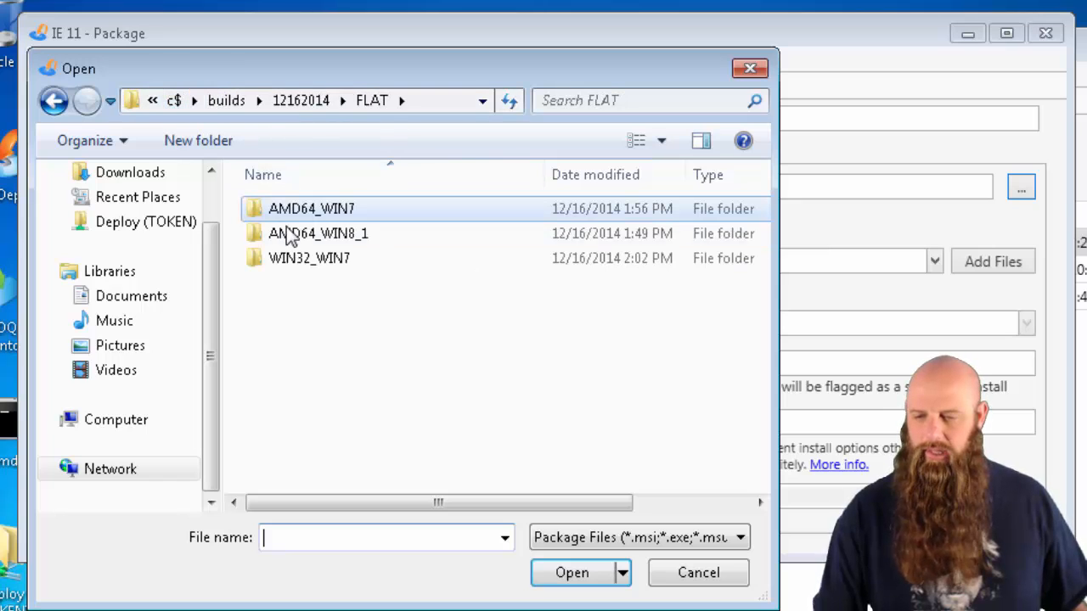
{"action": "double_click", "coordinate": [318, 235]}
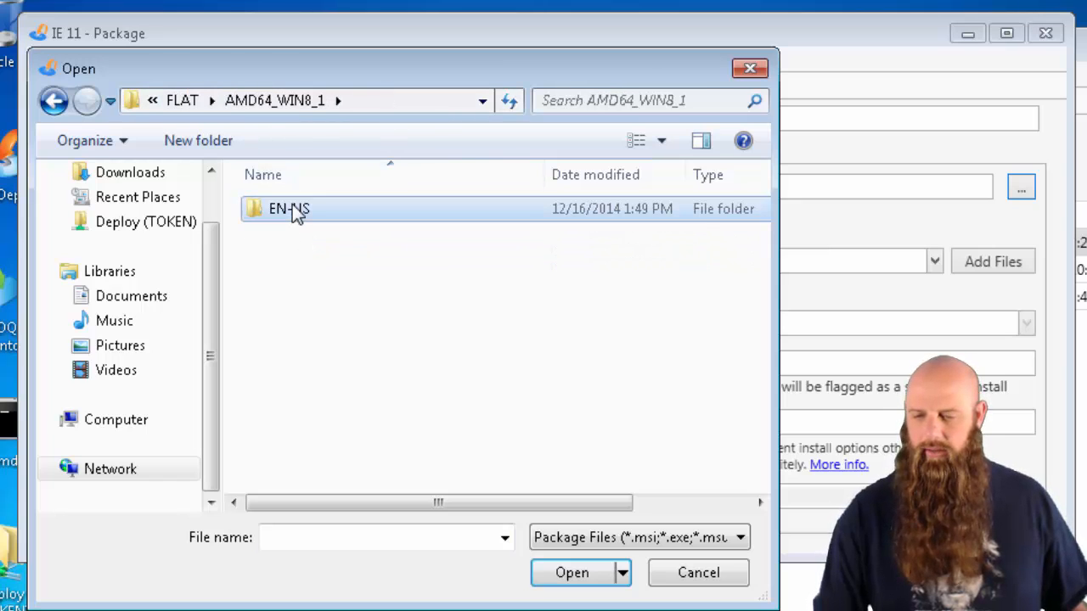
{"action": "left_click", "coordinate": [570, 572]}
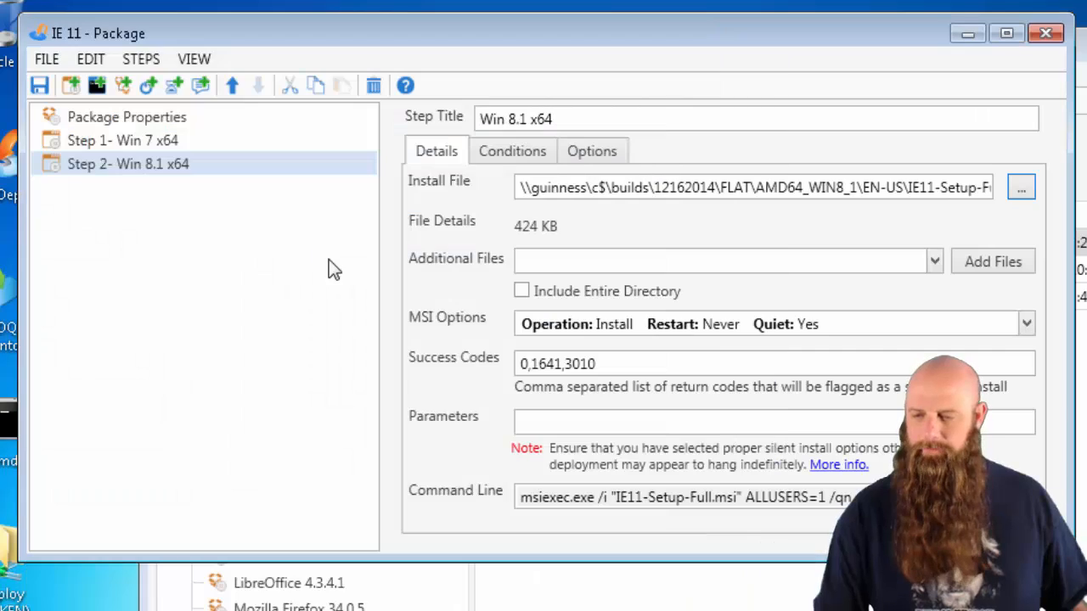
{"action": "left_click", "coordinate": [513, 150]}
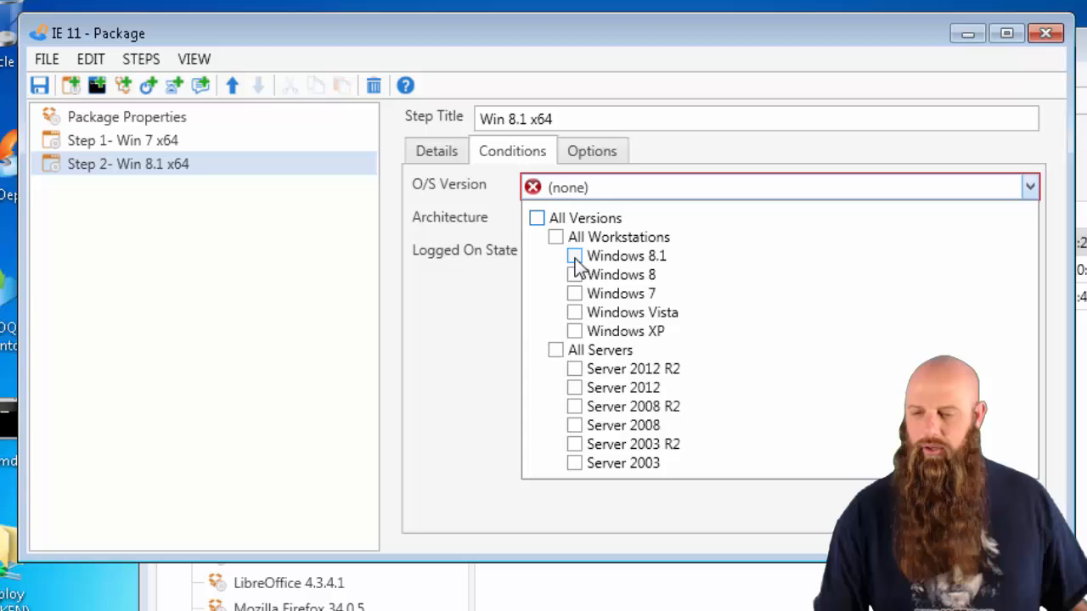
Limit step 2 to Windows 8.1 on 64-bit, then close the IE 11 package editor.
{"action": "left_click", "coordinate": [574, 254]}
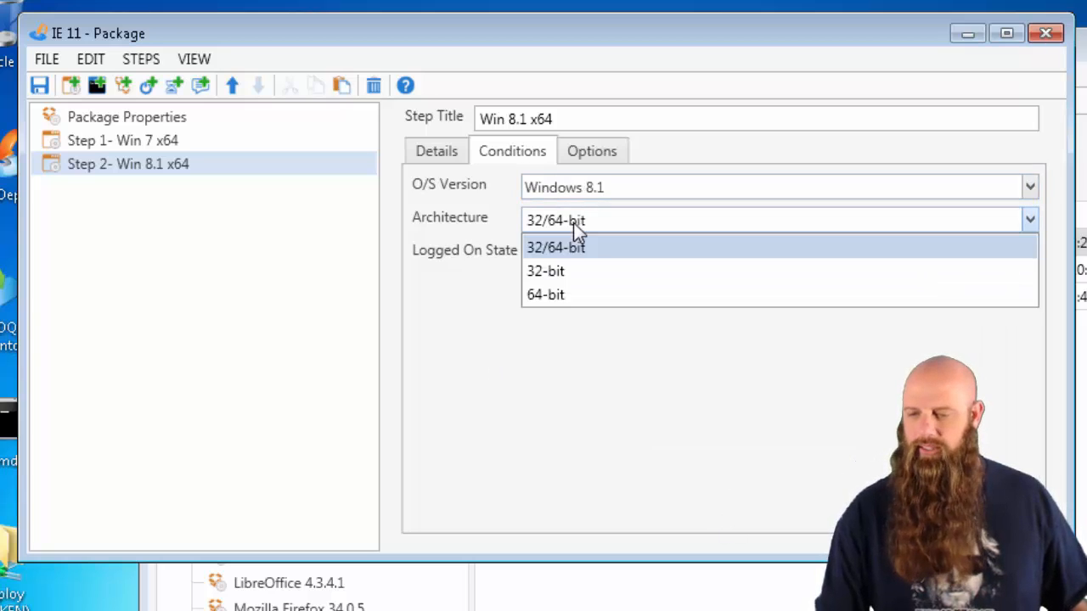
{"action": "left_click", "coordinate": [545, 293]}
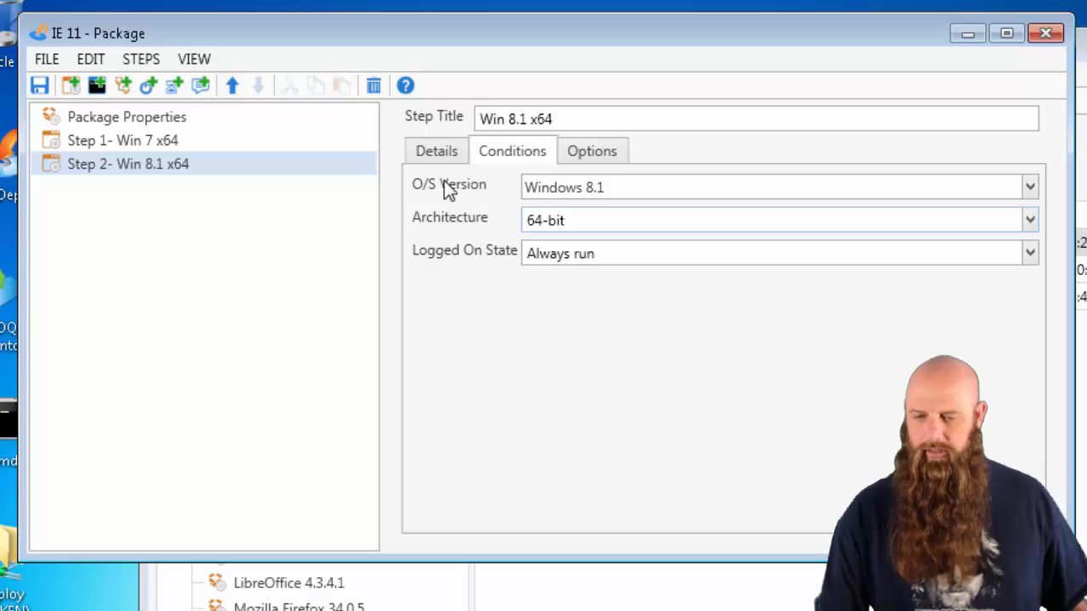
{"action": "mouse_move", "coordinate": [302, 202]}
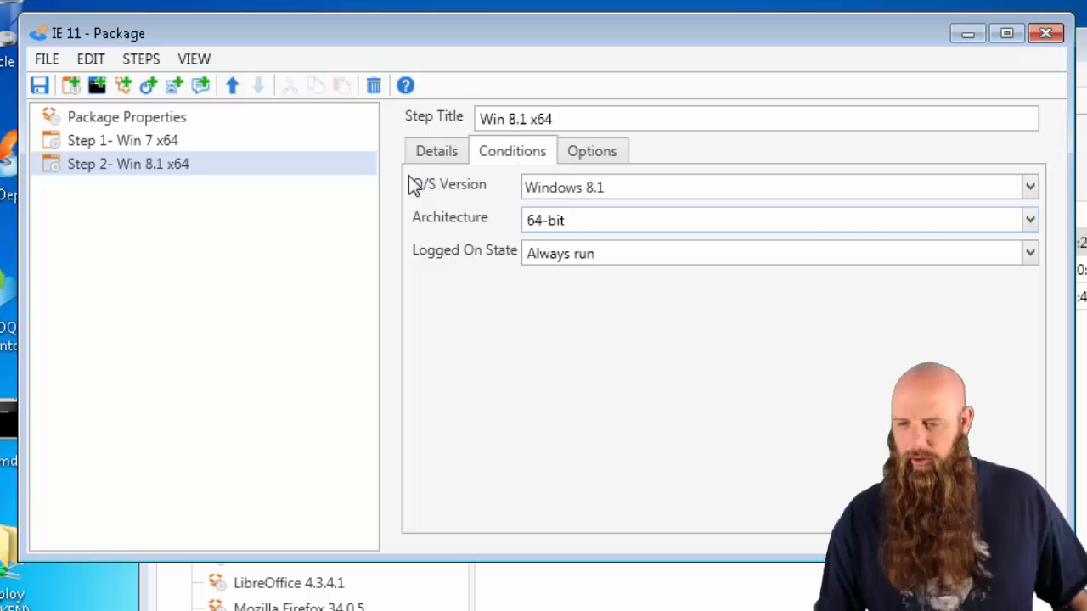
{"action": "left_click", "coordinate": [435, 150]}
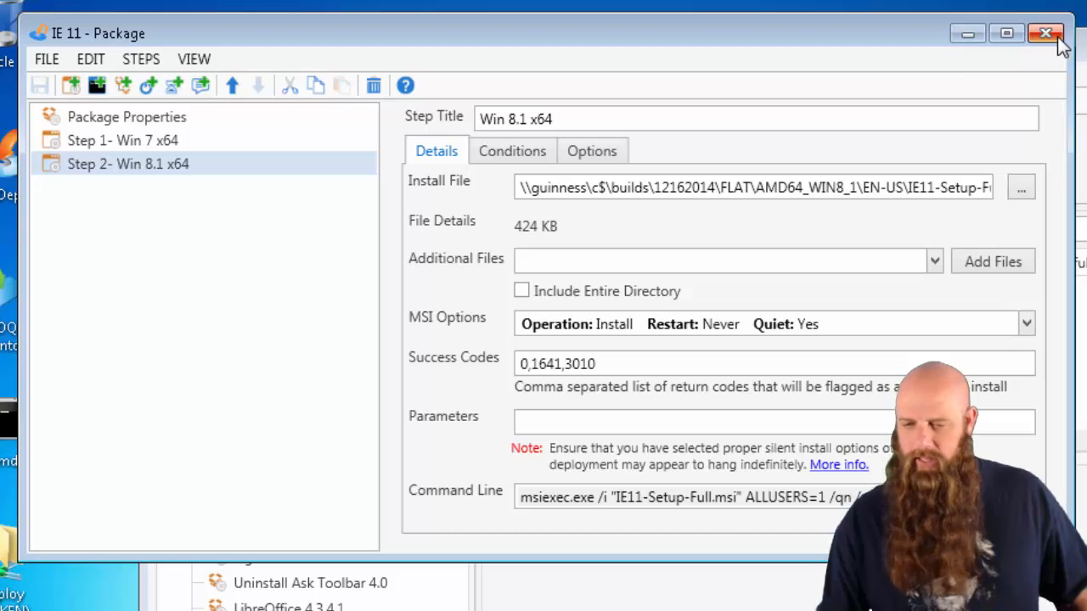
{"action": "left_click", "coordinate": [1046, 34]}
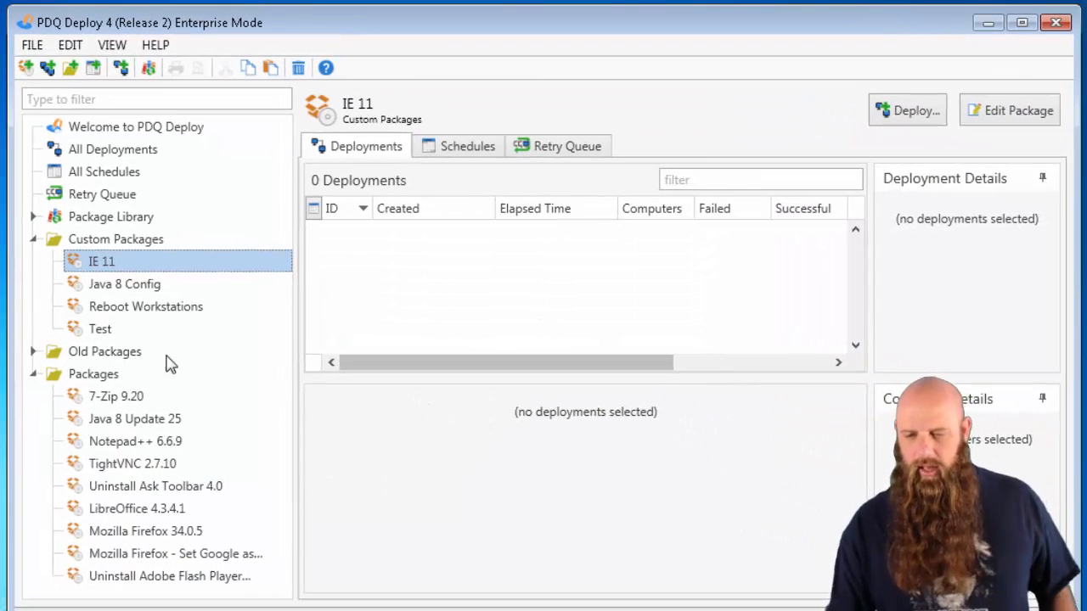
Start a Deploy Once of IE 11 and choose targets from PDQ Inventory.
{"action": "left_click", "coordinate": [906, 108]}
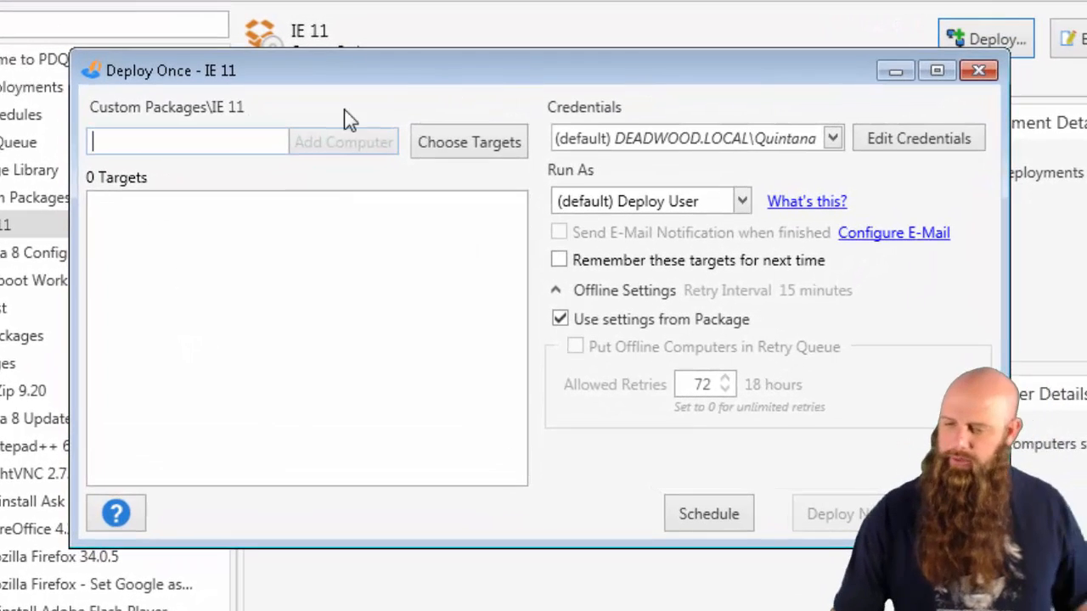
{"action": "left_click", "coordinate": [468, 143]}
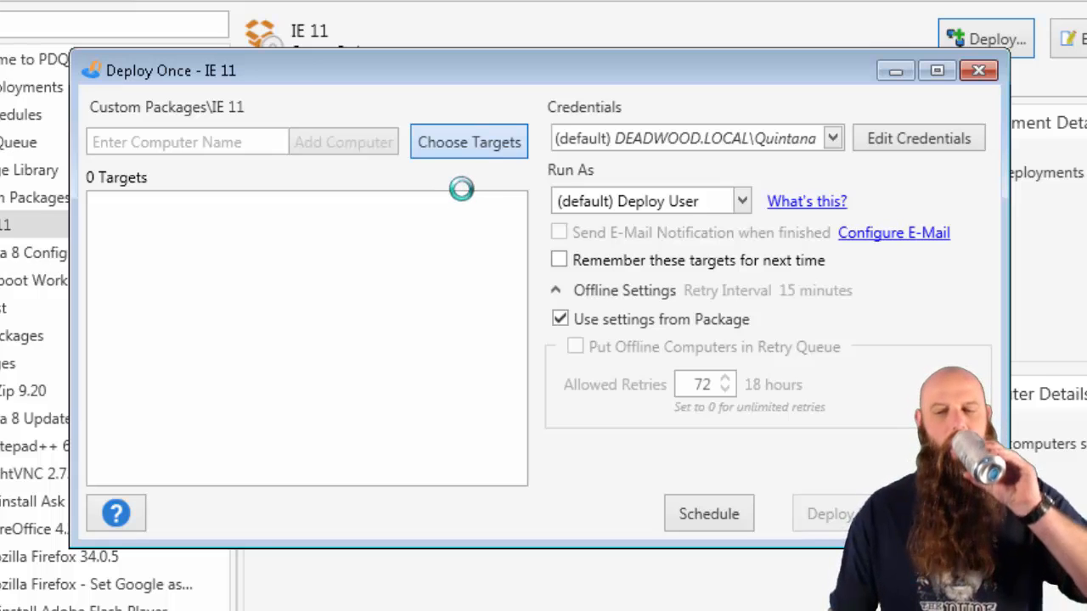
{"action": "left_click", "coordinate": [469, 143]}
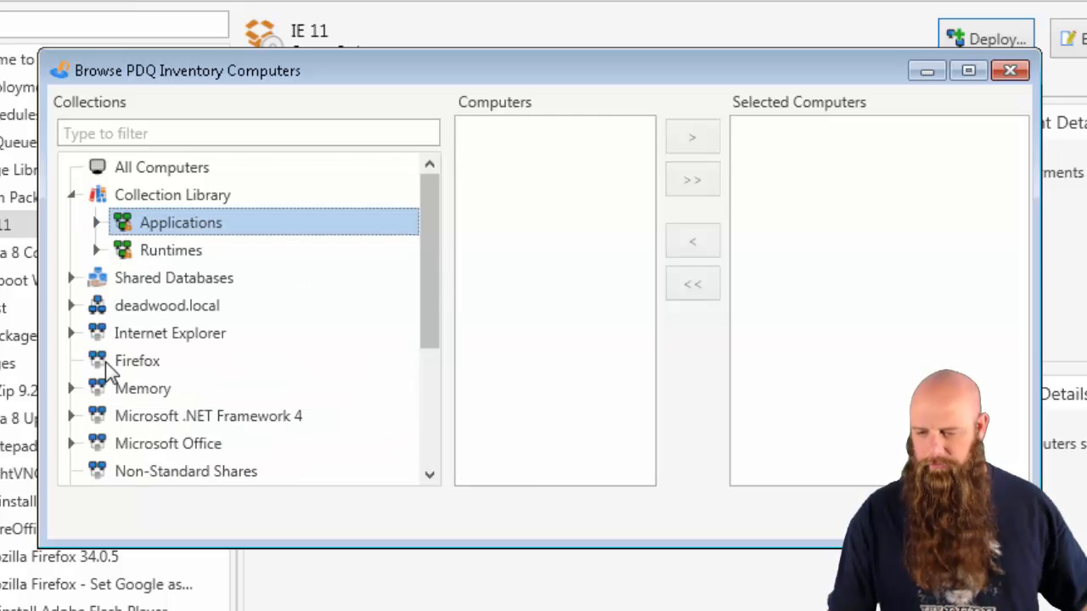
Browse the Internet Explorer collections and add CARLA.deadwood.local as a target.
{"action": "left_click", "coordinate": [71, 332]}
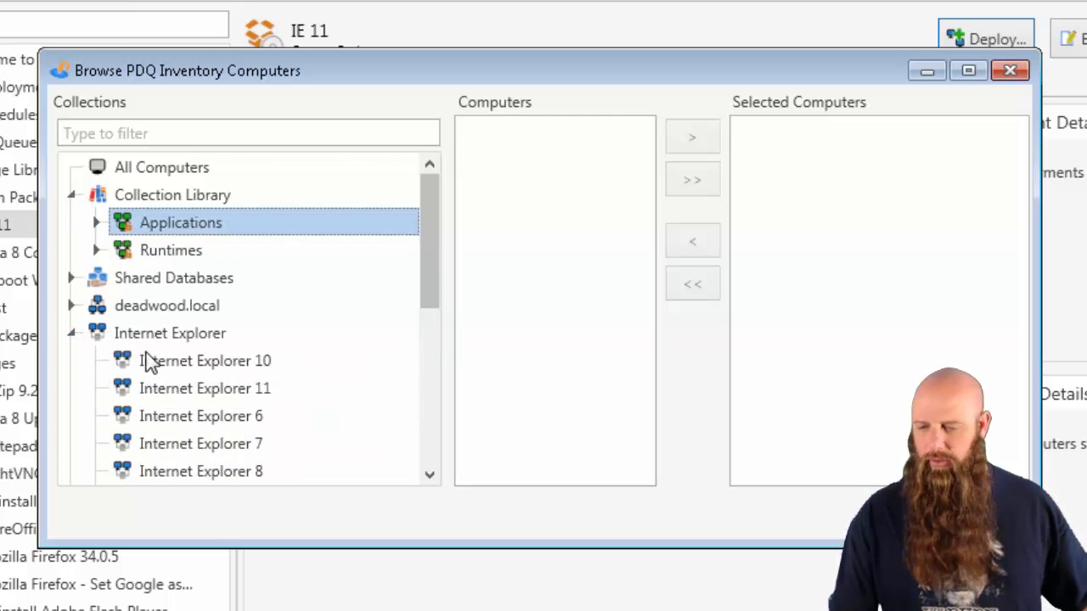
{"action": "left_click", "coordinate": [204, 360]}
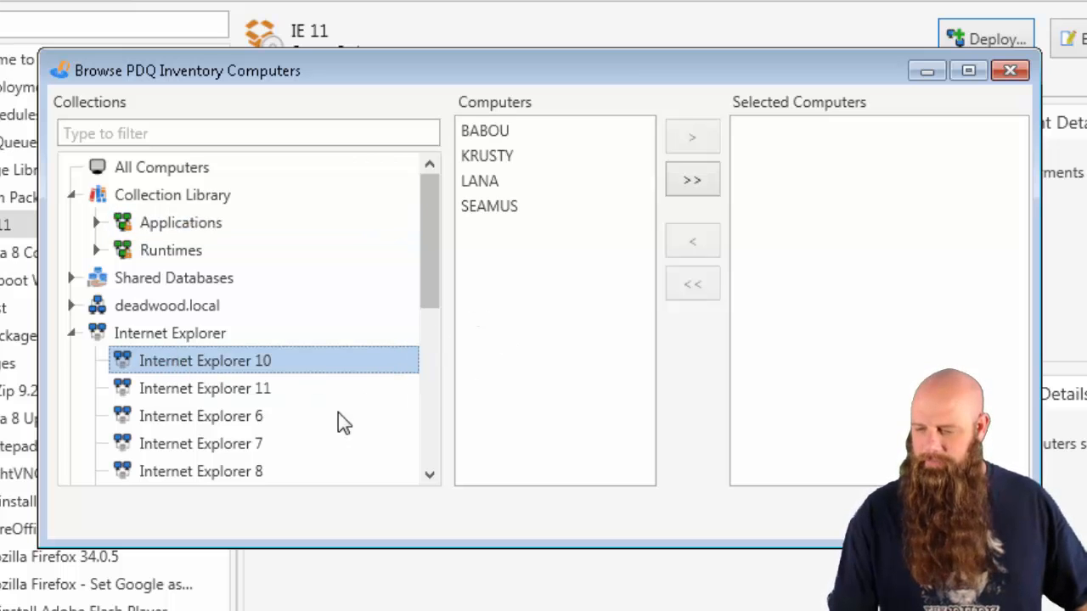
{"action": "mouse_move", "coordinate": [217, 472]}
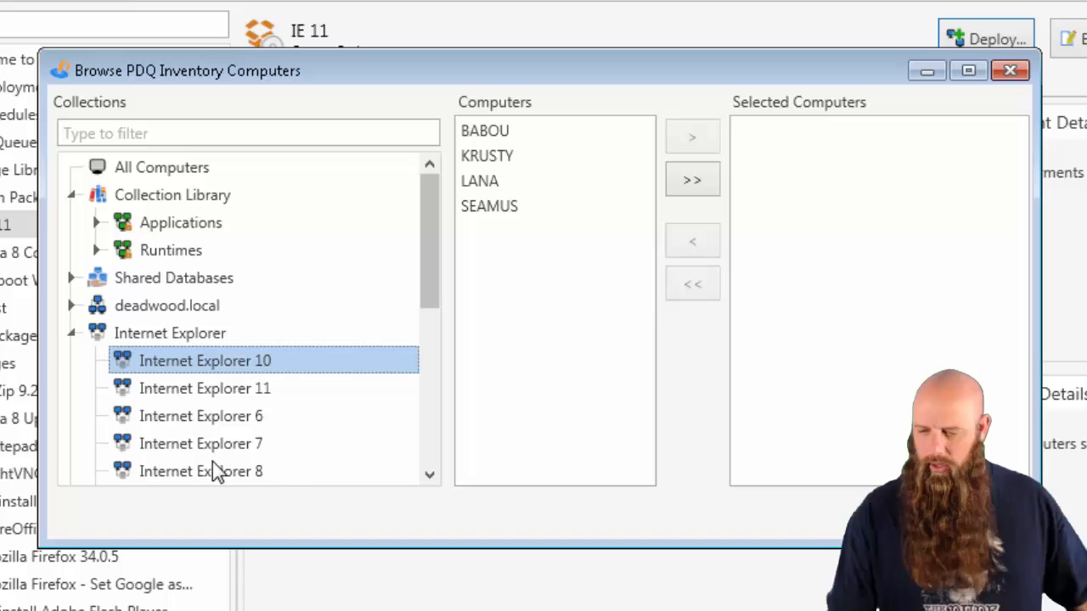
{"action": "mouse_move", "coordinate": [230, 413]}
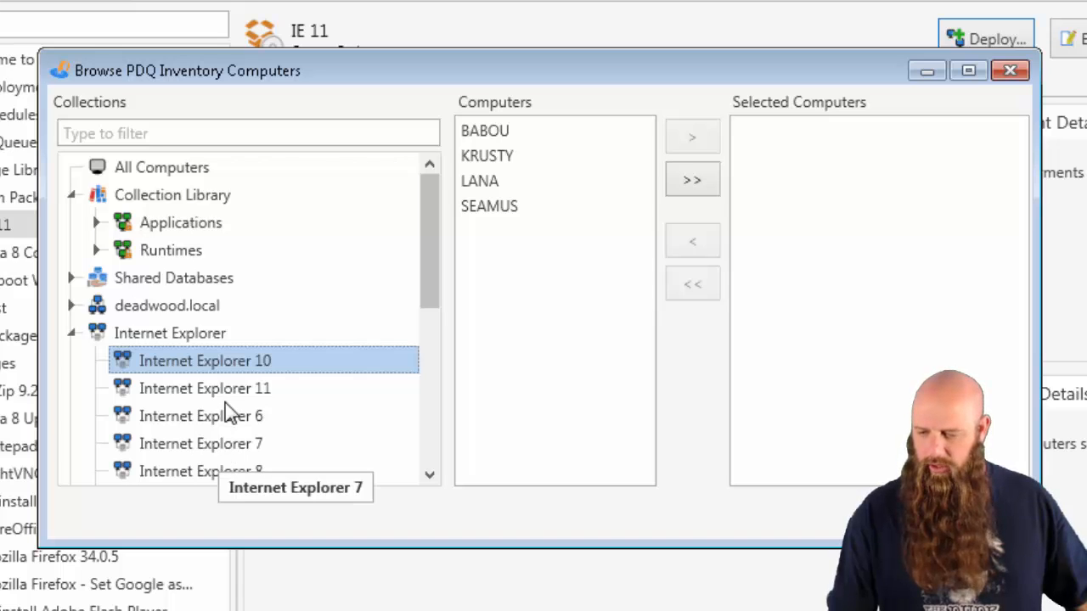
{"action": "left_click", "coordinate": [200, 471]}
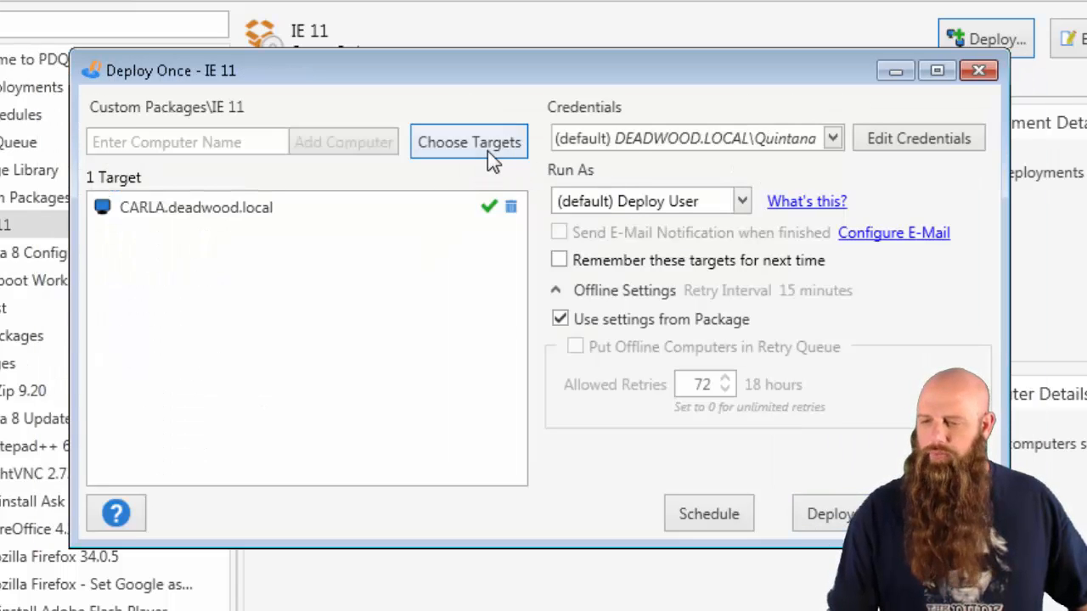
{"action": "left_click", "coordinate": [468, 142]}
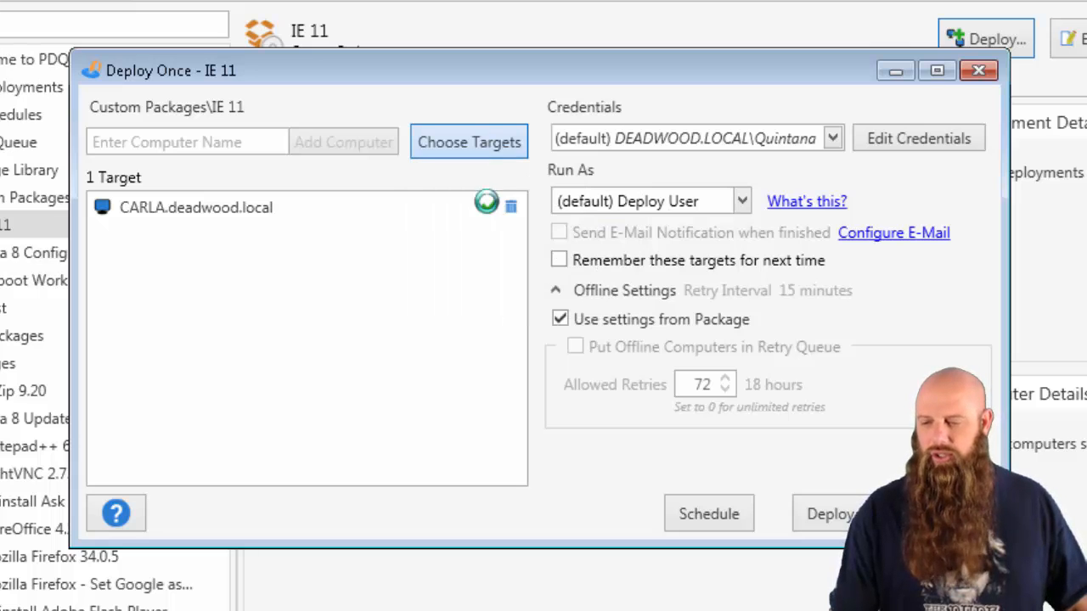
Add Dunmire-81.deadwood.local from the Internet Explorer collections as a second target.
{"action": "left_click", "coordinate": [469, 143]}
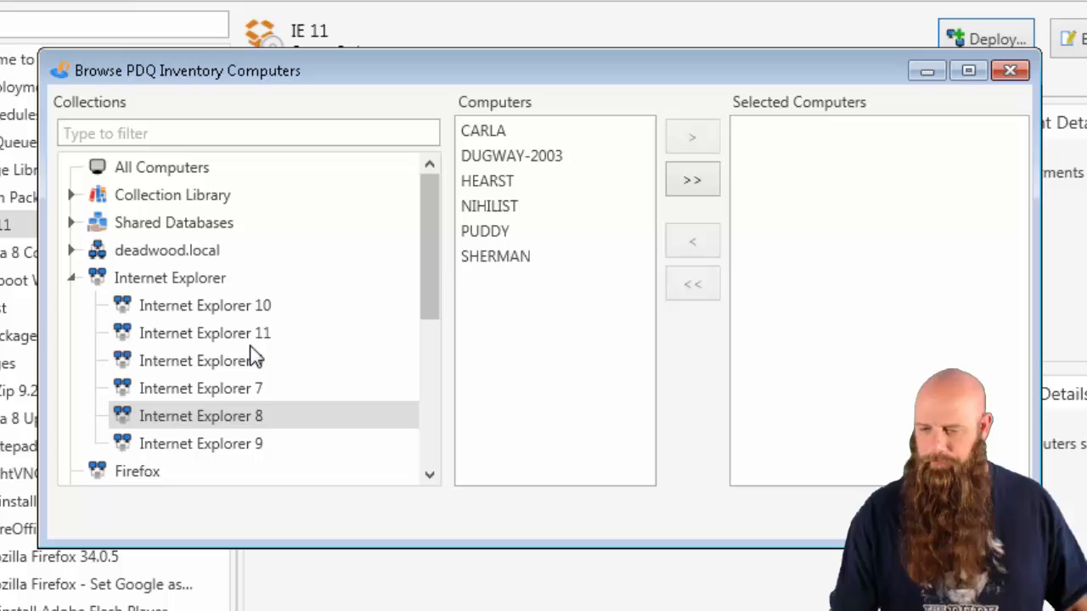
{"action": "left_click", "coordinate": [201, 360]}
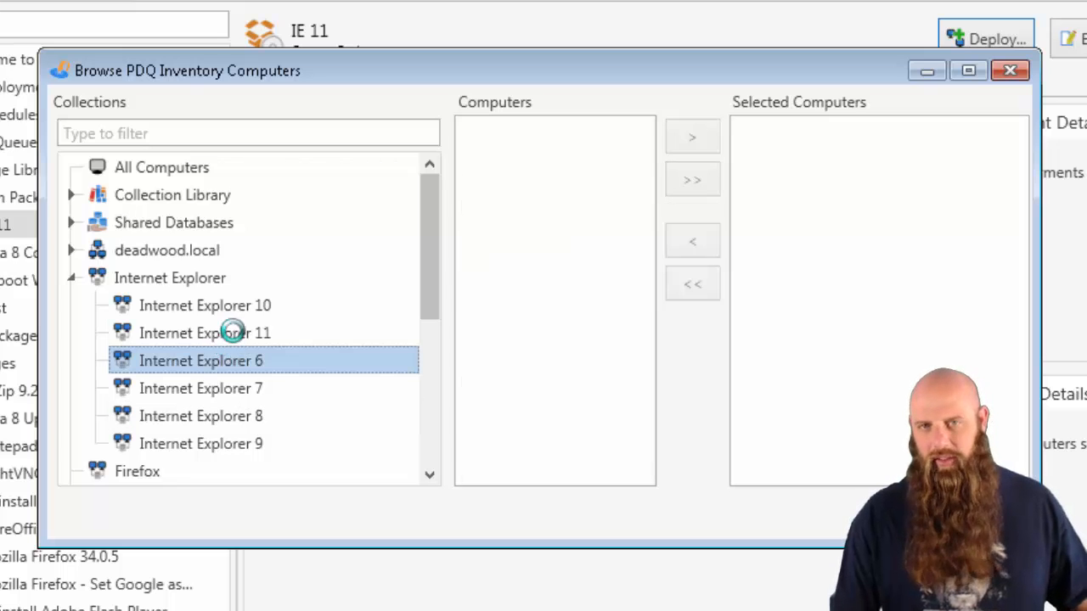
{"action": "left_click", "coordinate": [203, 333]}
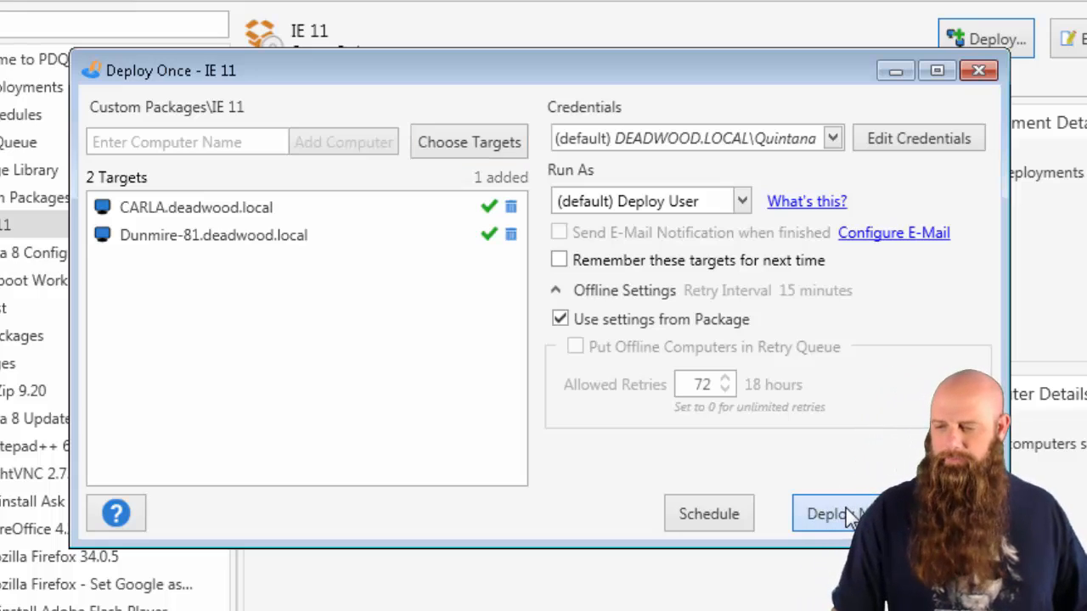
Deploy IE 11 now to CARLA and Dunmire-81 and watch their steps run.
{"action": "left_click", "coordinate": [835, 513]}
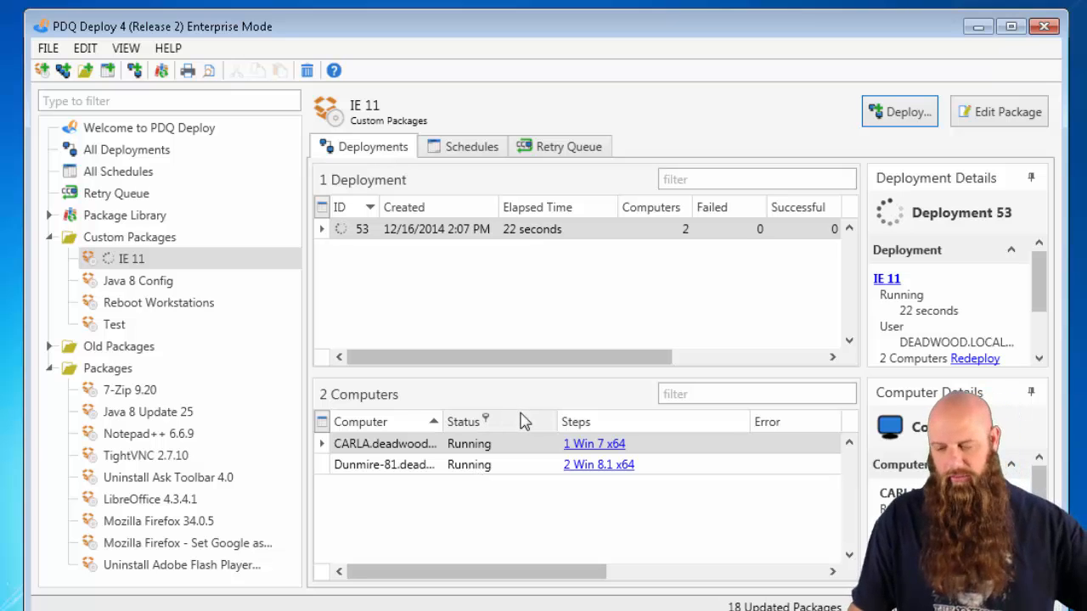
{"action": "mouse_move", "coordinate": [615, 512]}
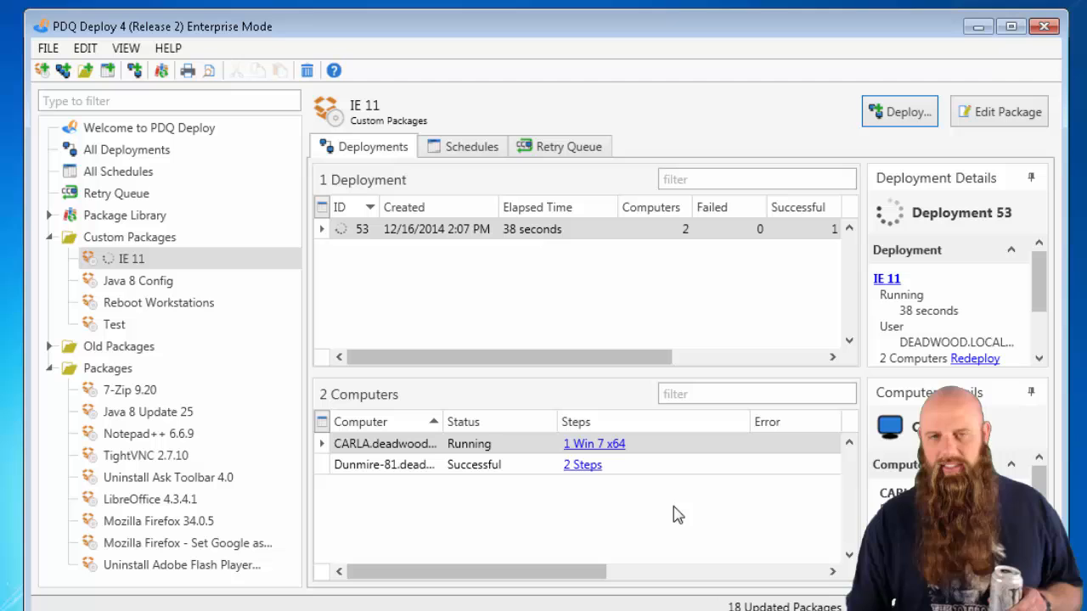
{"action": "mouse_move", "coordinate": [670, 513]}
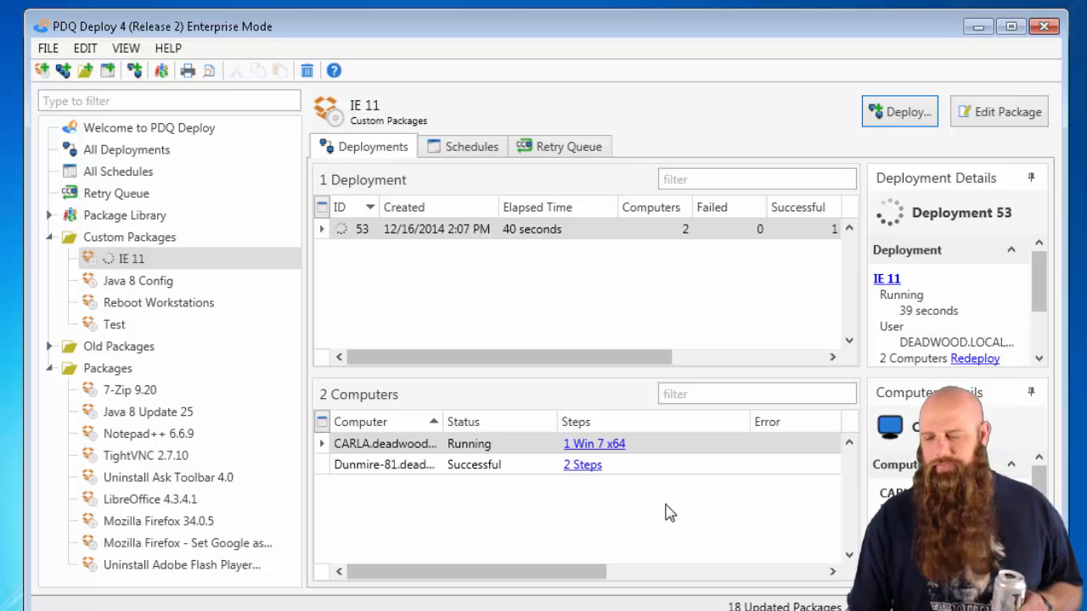